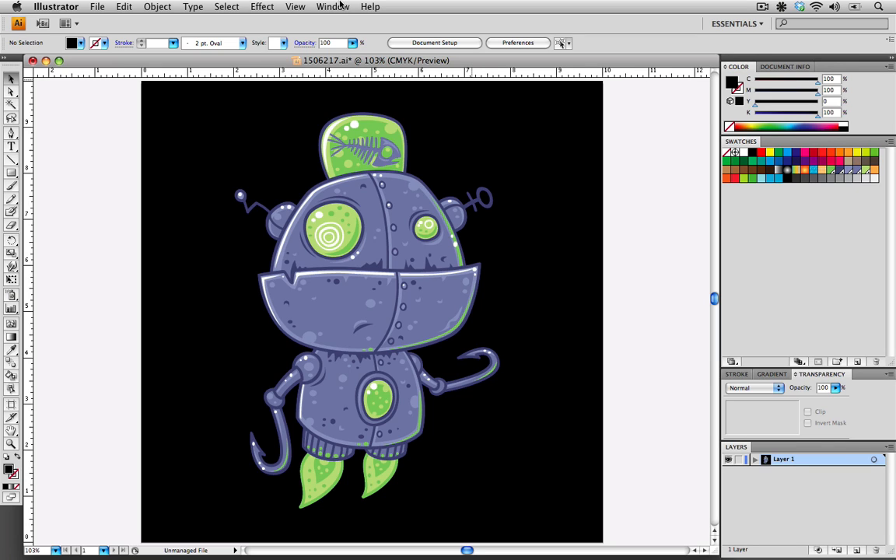
Step: Show the Document Info panel for the robot illustration via the Window menu
left_click(333, 6)
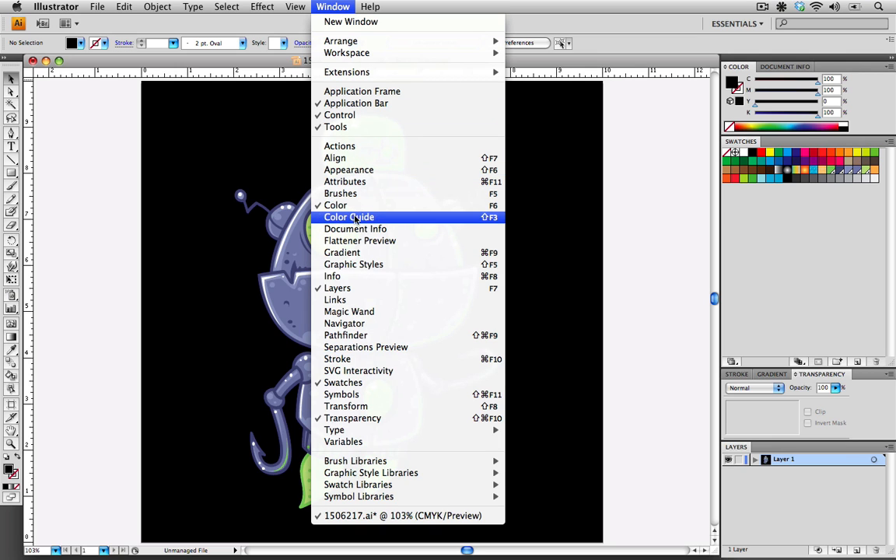
left_click(354, 229)
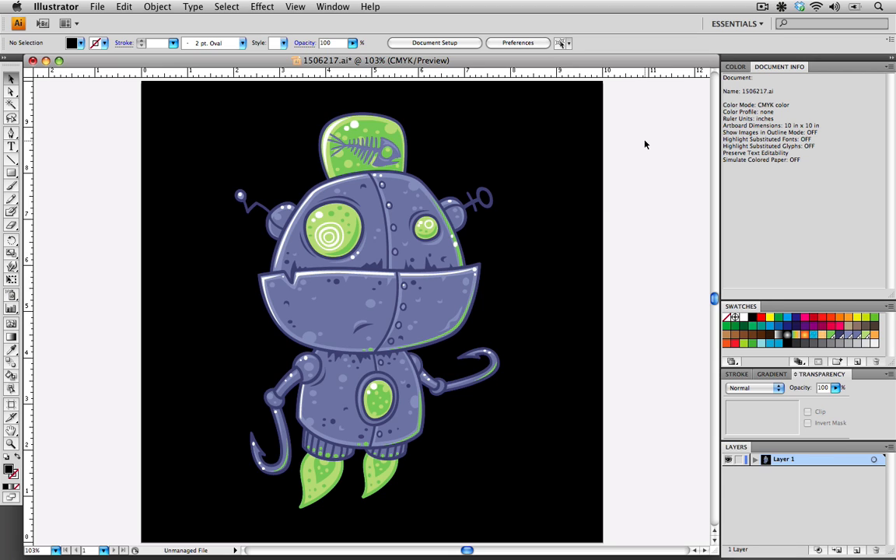
mouse_move(881, 94)
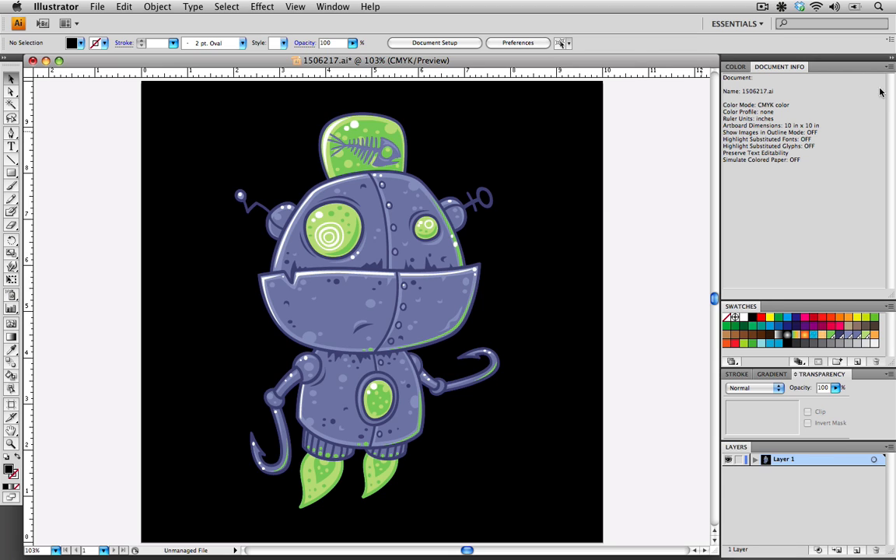
Step: Switch Document Info to Objects with Selection Only unchecked, listing counts for the whole file
left_click(890, 67)
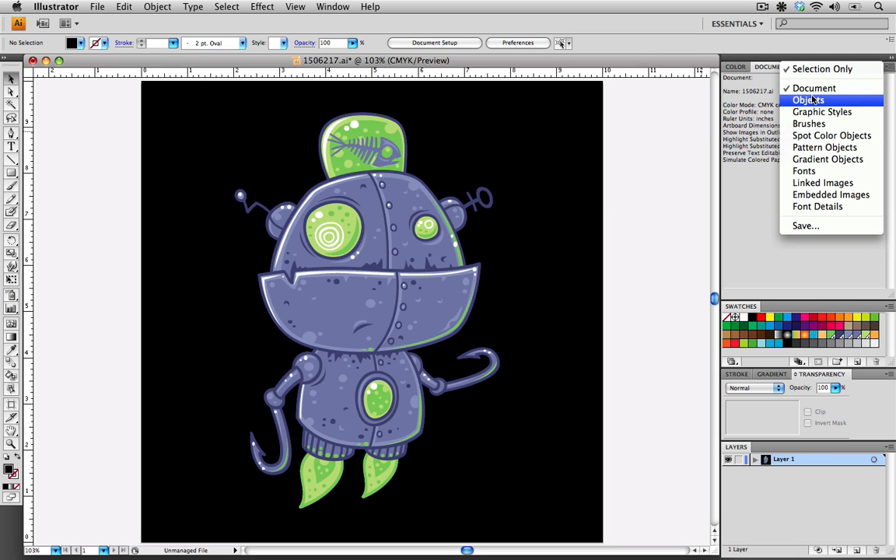
left_click(809, 99)
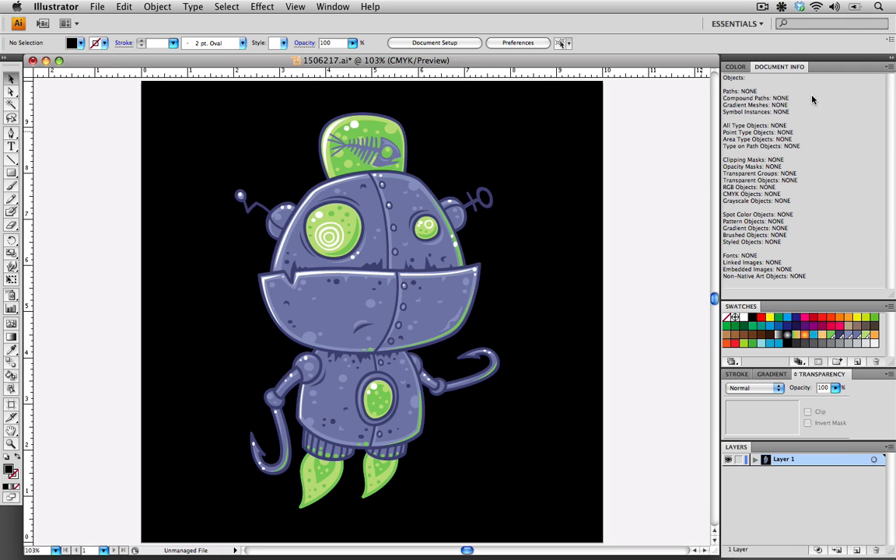
left_click(890, 67)
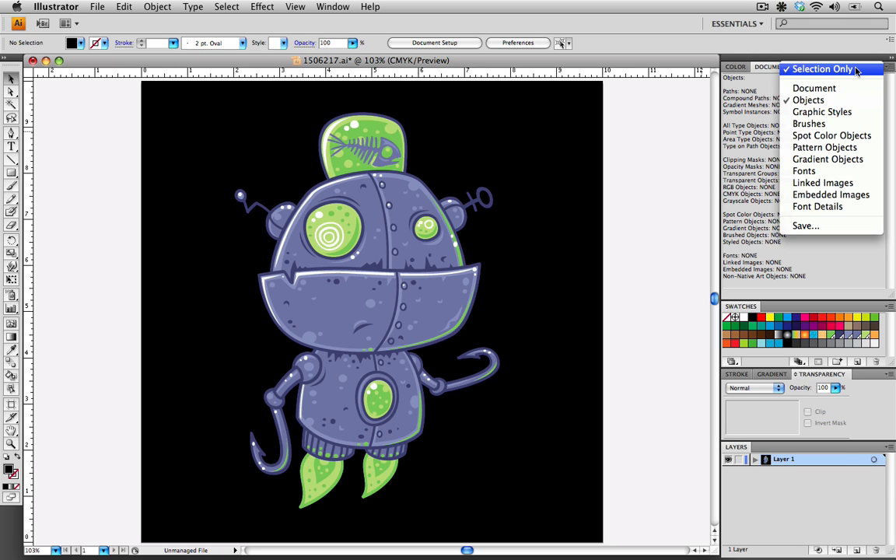
left_click(814, 88)
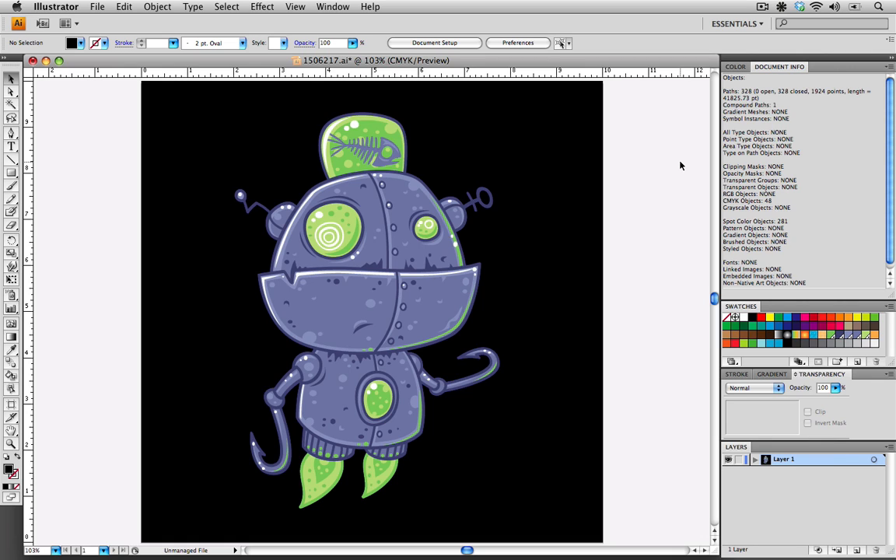
mouse_move(716, 118)
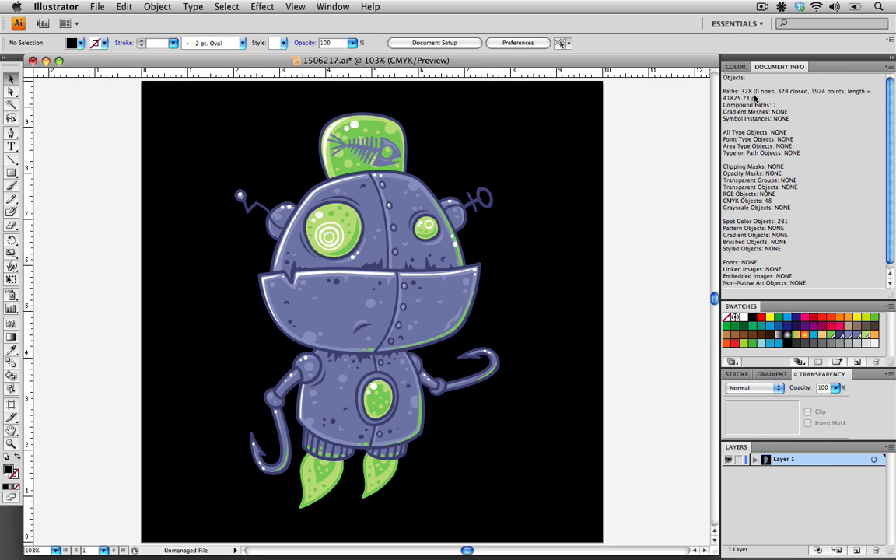
mouse_move(759, 106)
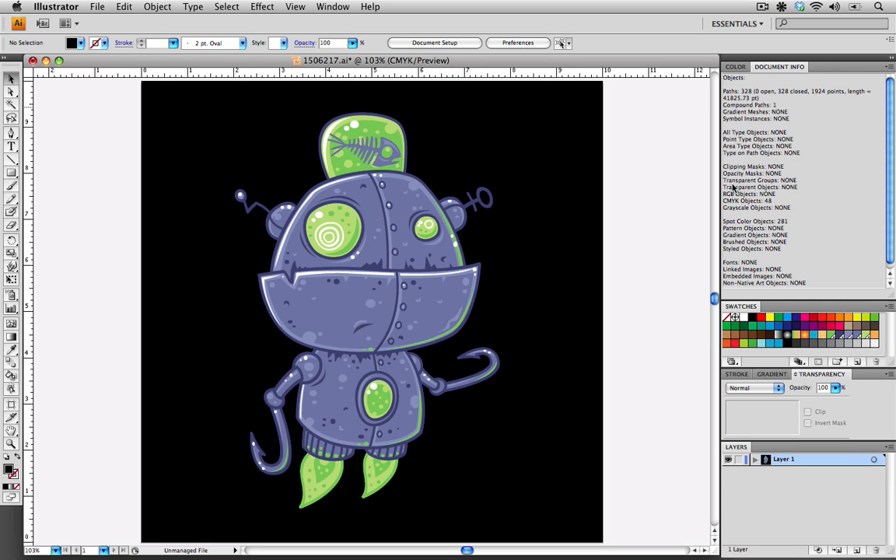
mouse_move(771, 187)
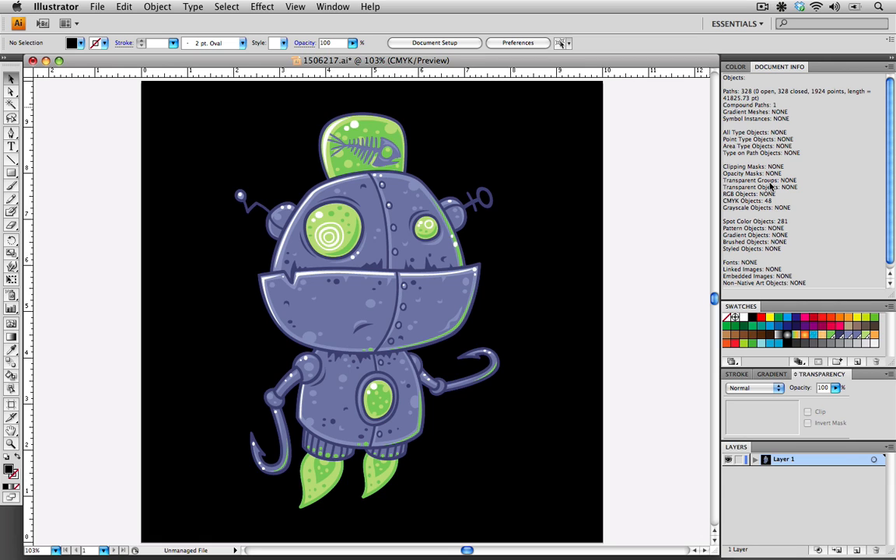
mouse_move(796, 191)
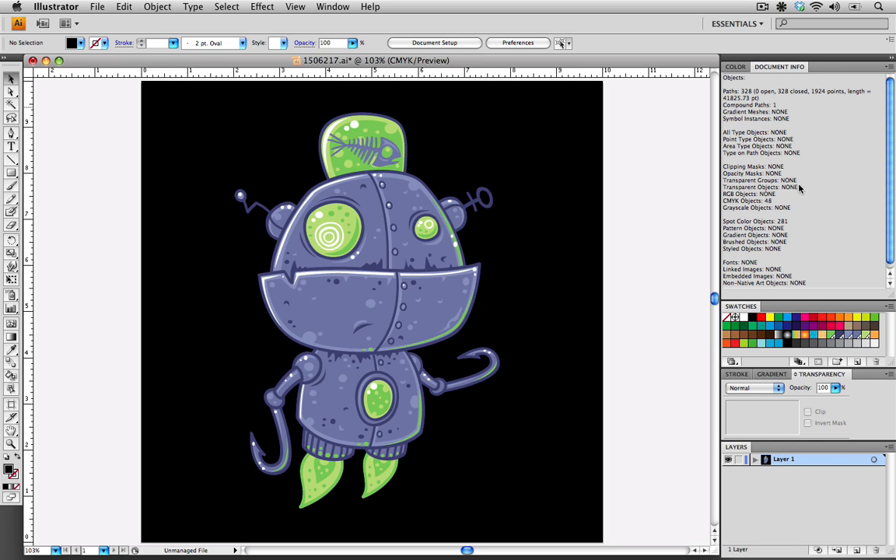
mouse_move(802, 187)
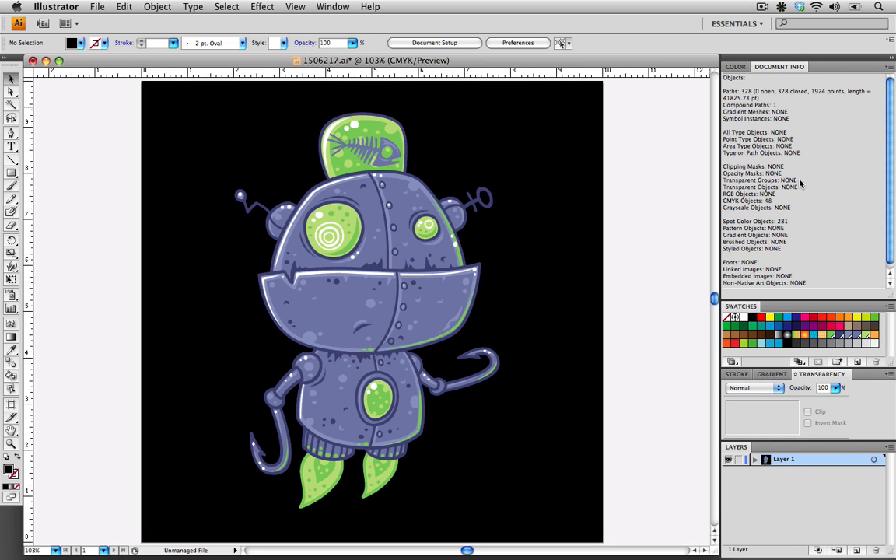
mouse_move(801, 187)
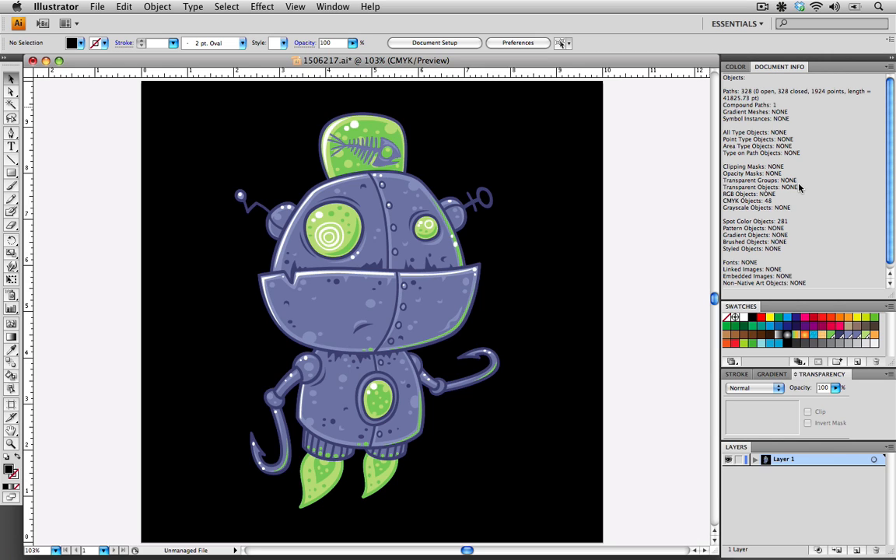
mouse_move(803, 190)
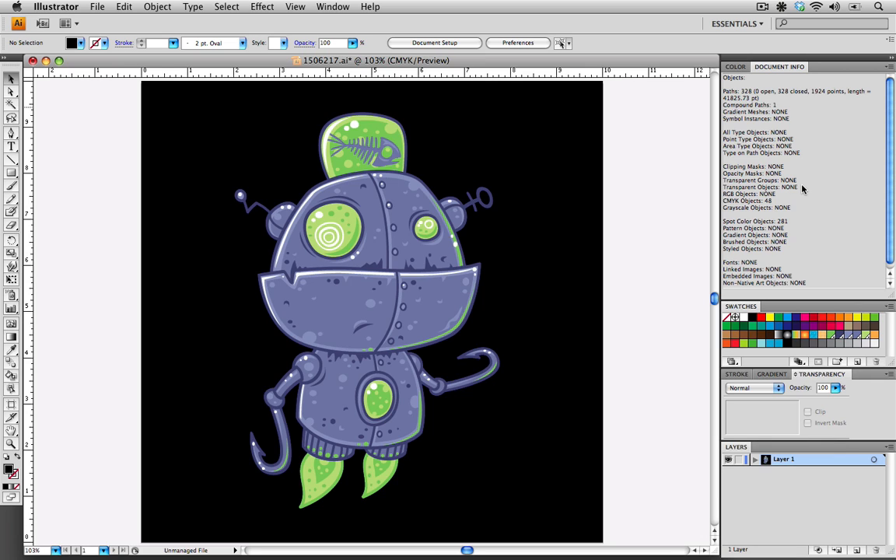
mouse_move(791, 257)
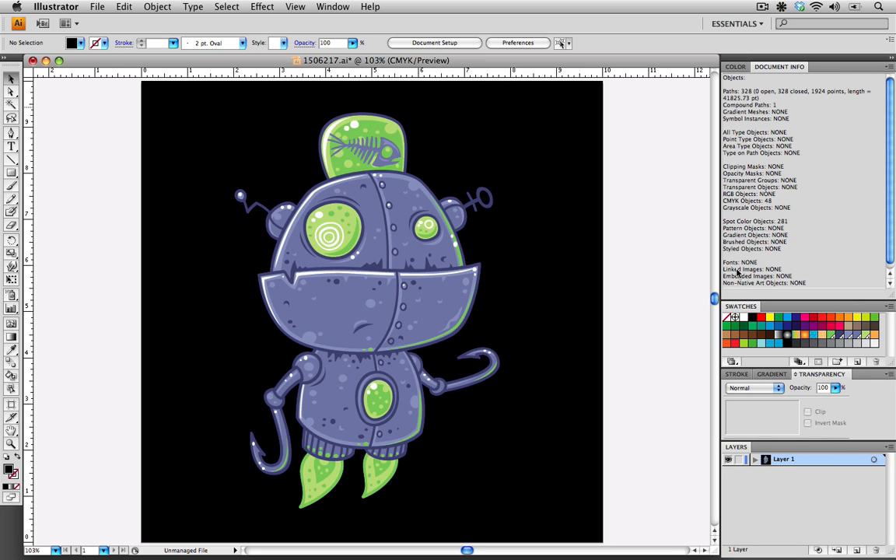
mouse_move(778, 277)
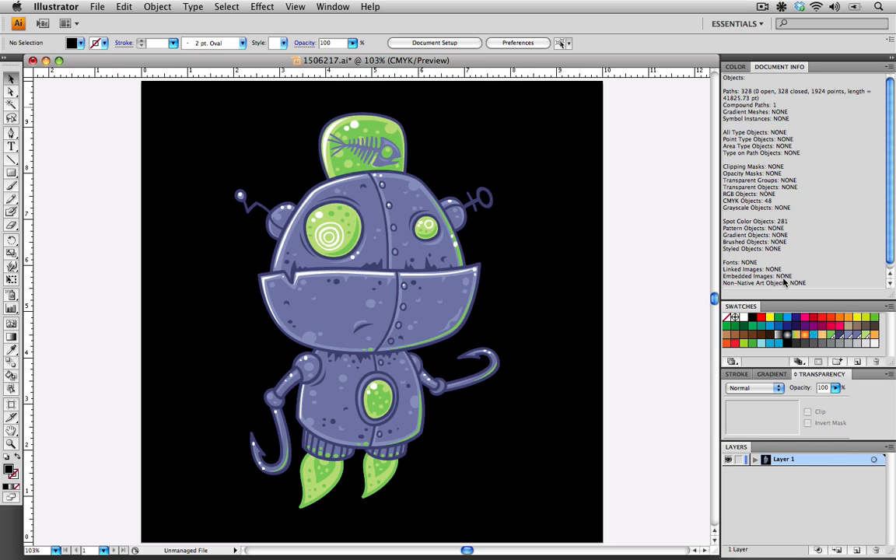
mouse_move(734, 255)
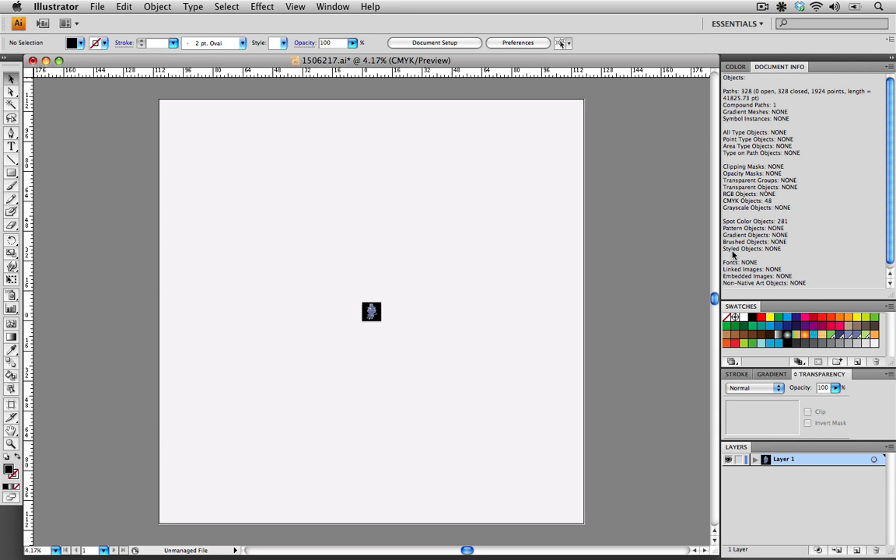
left_click(227, 6)
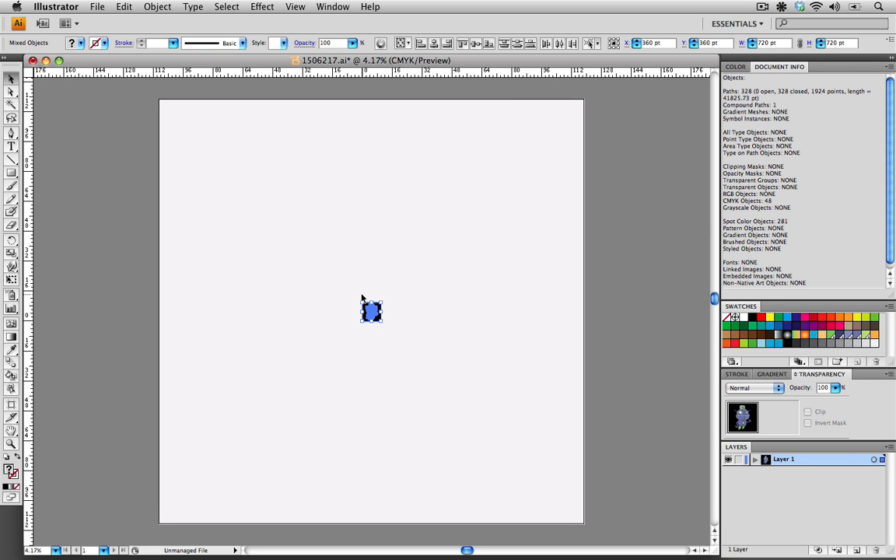
mouse_move(392, 284)
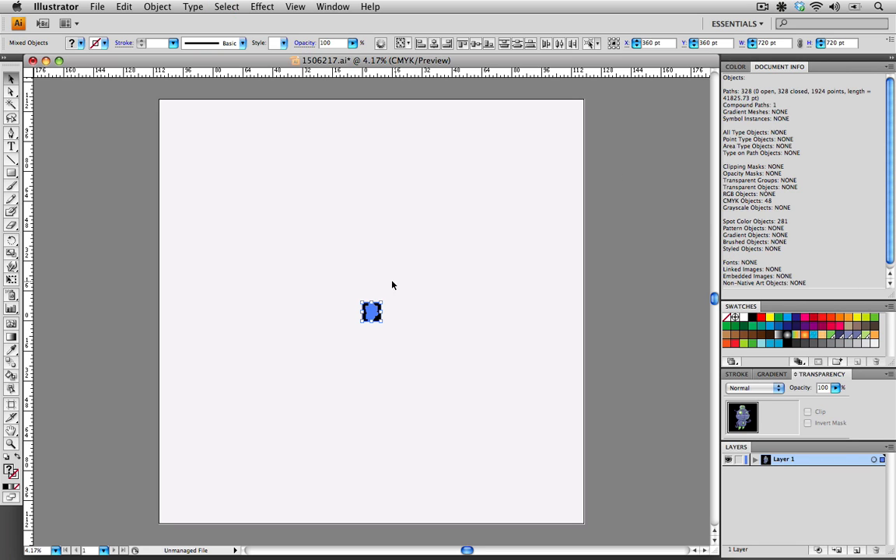
mouse_move(464, 361)
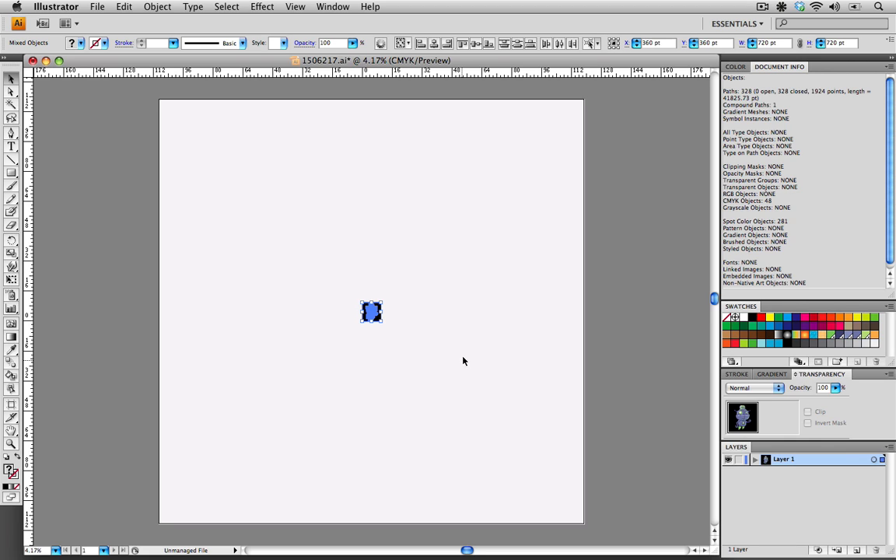
mouse_move(435, 373)
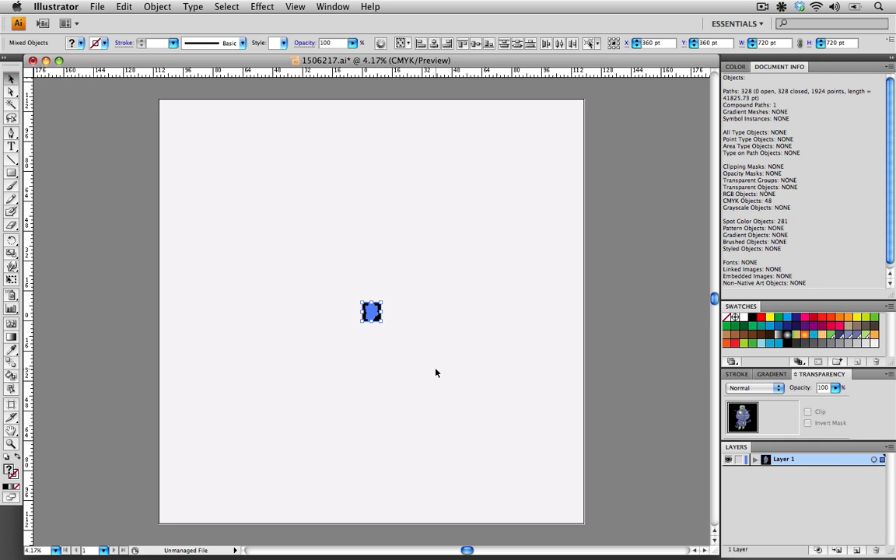
mouse_move(398, 327)
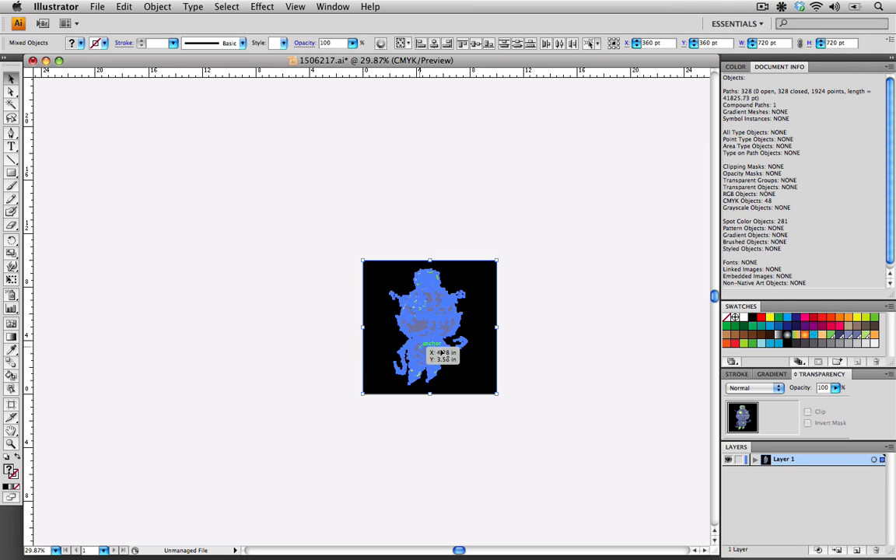
left_click(550, 346)
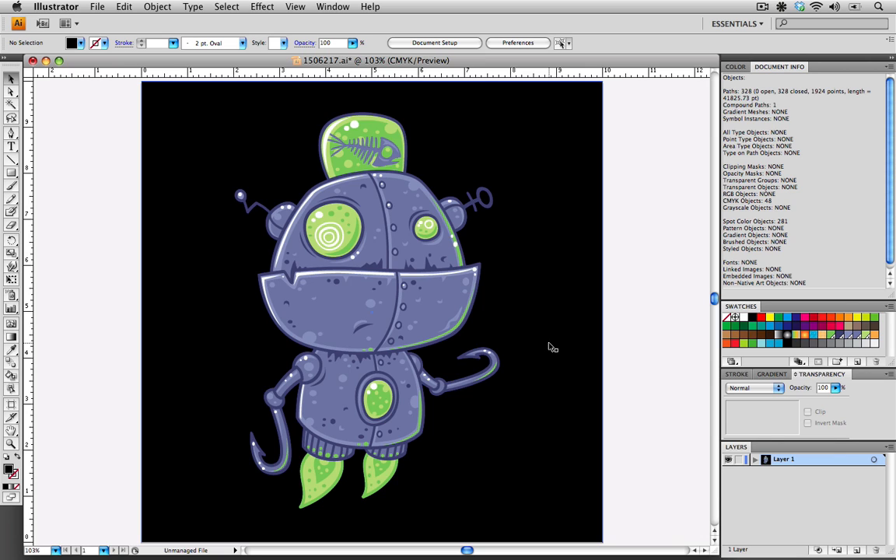
mouse_move(715, 444)
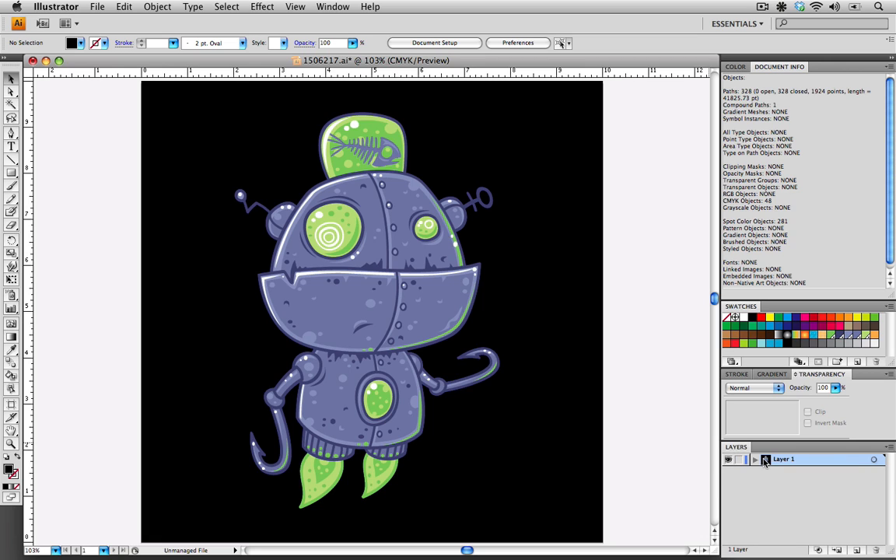
mouse_move(738, 463)
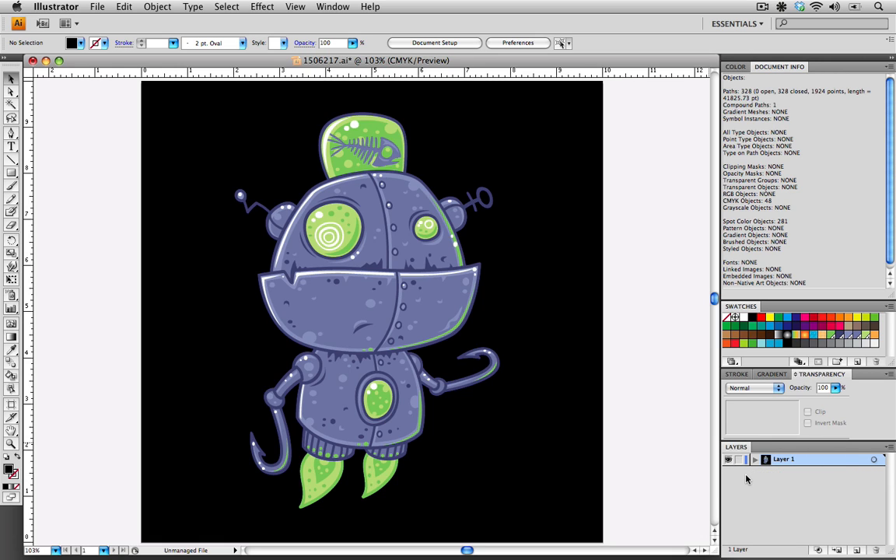
mouse_move(741, 461)
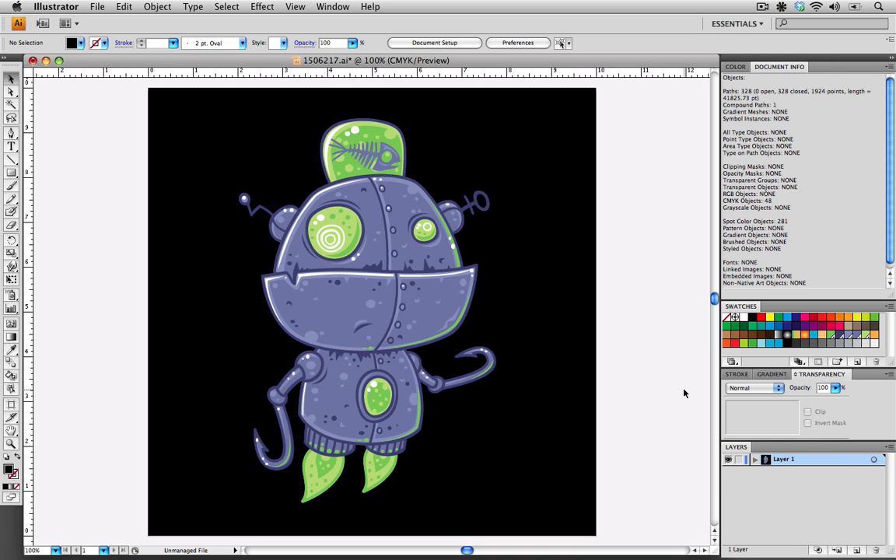
mouse_move(672, 382)
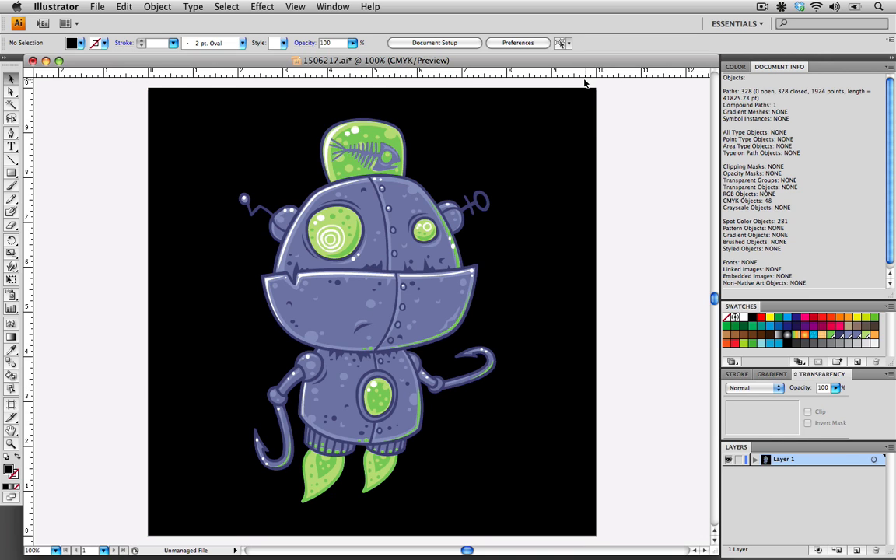
mouse_move(55, 95)
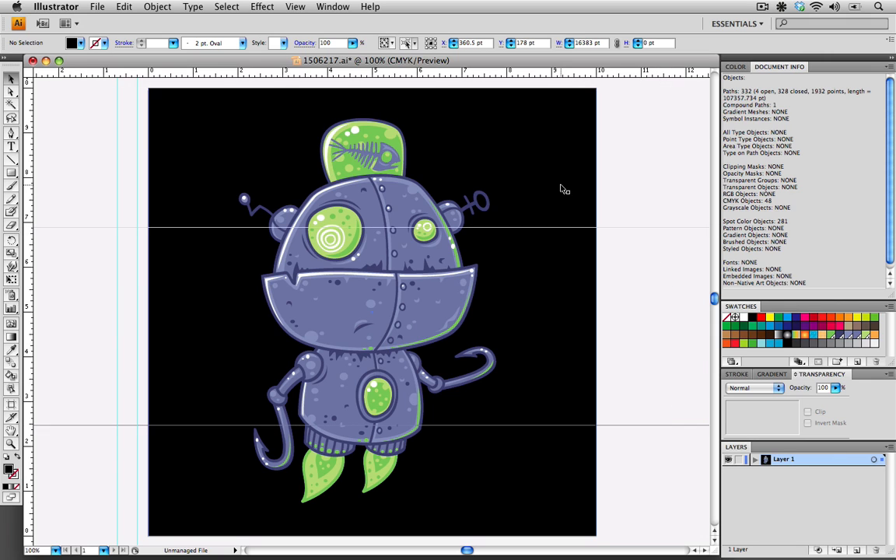
mouse_move(619, 140)
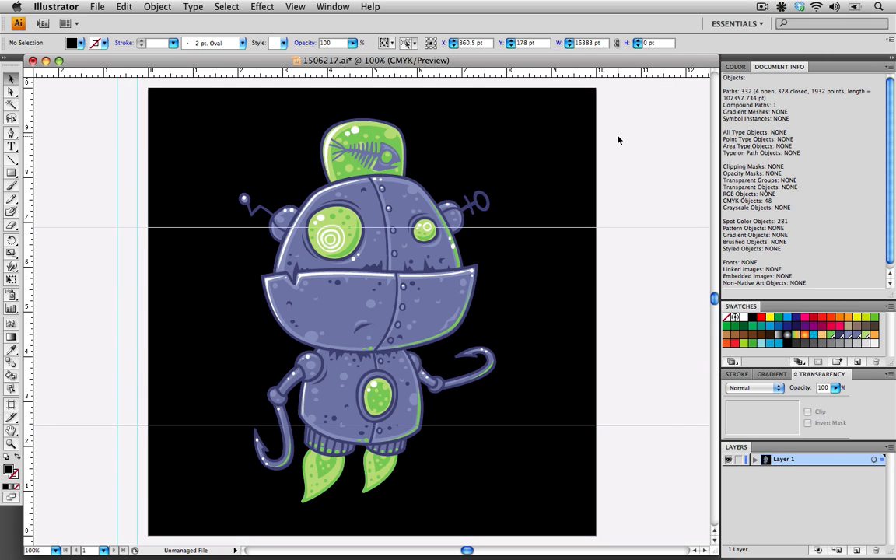
mouse_move(678, 169)
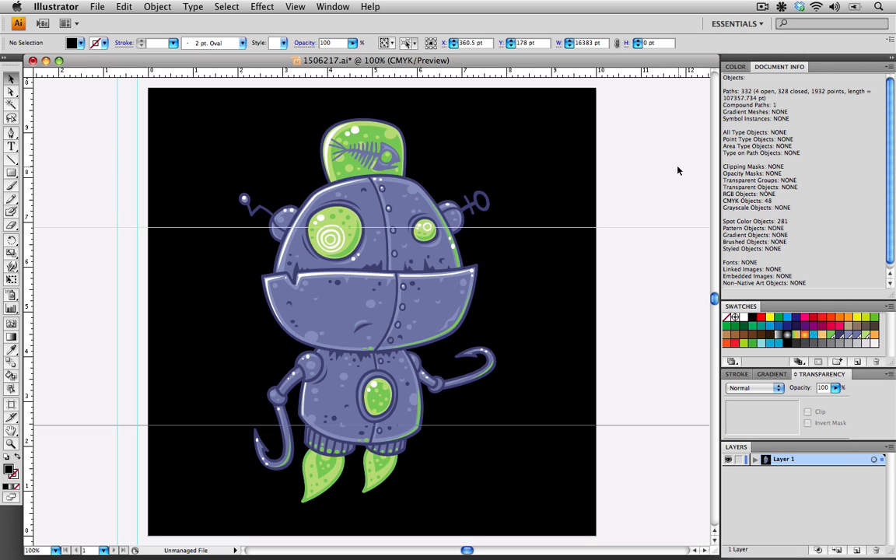
mouse_move(682, 170)
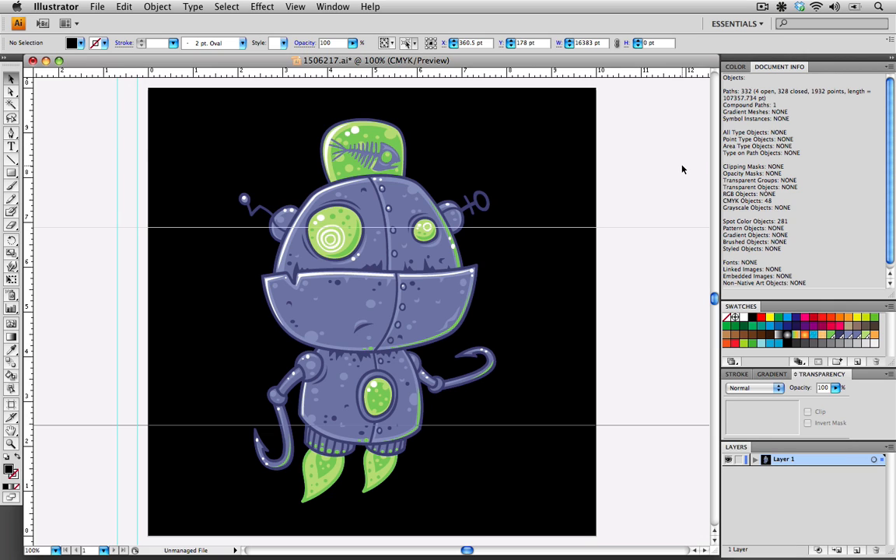
mouse_move(638, 158)
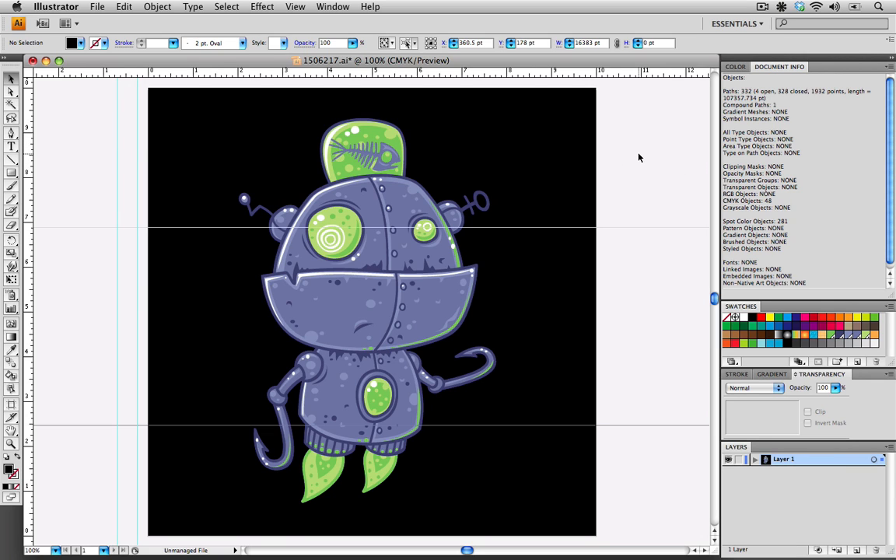
mouse_move(631, 156)
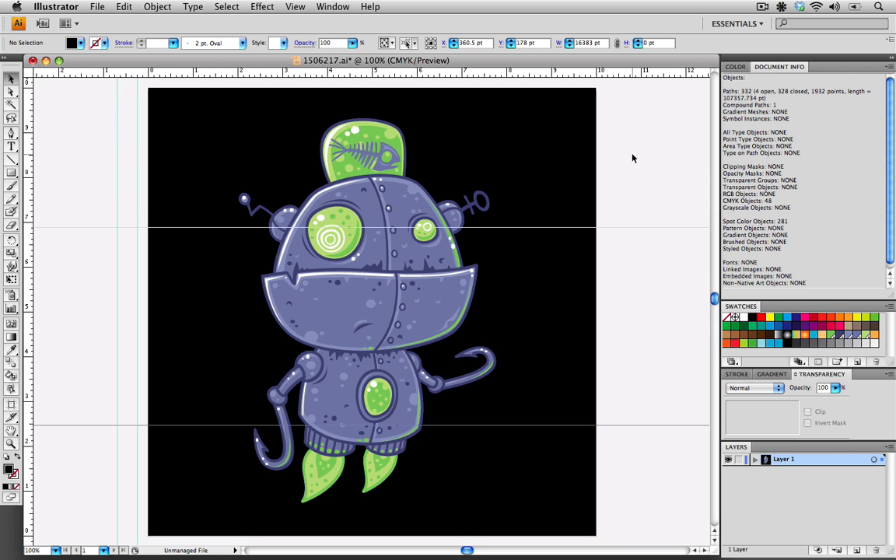
Step: Clear all guides from the robot document via View > Guides
left_click(294, 6)
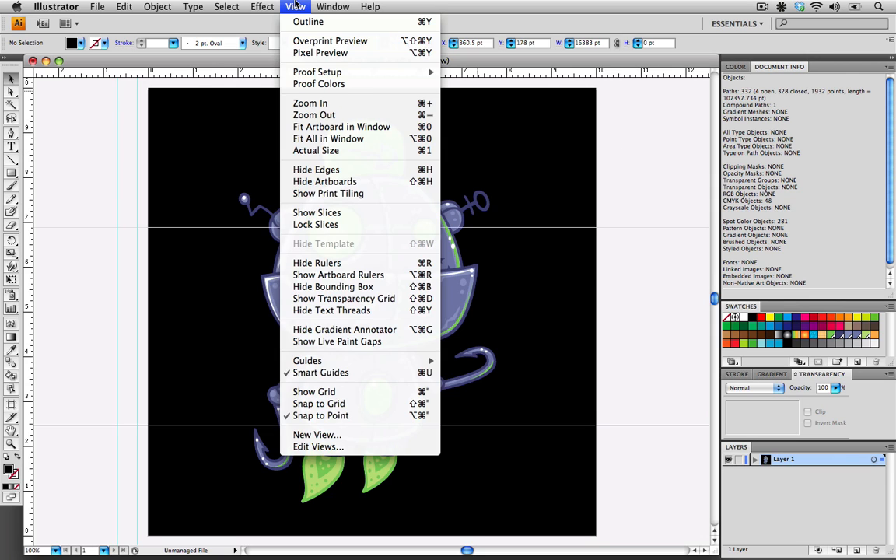
mouse_move(324, 357)
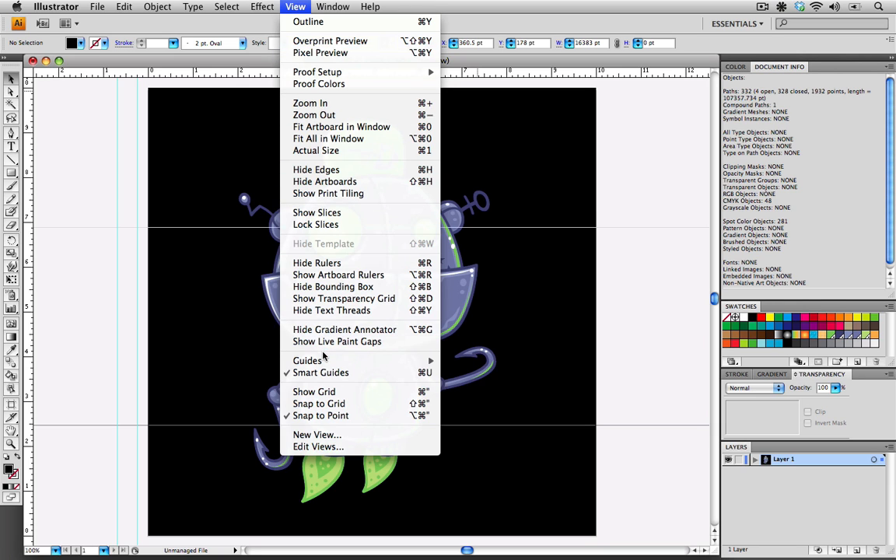
mouse_move(309, 361)
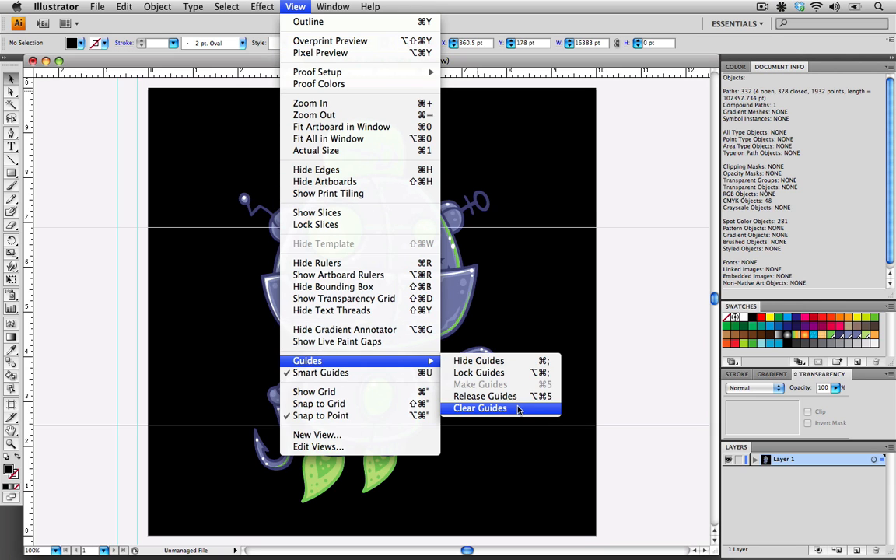
left_click(479, 408)
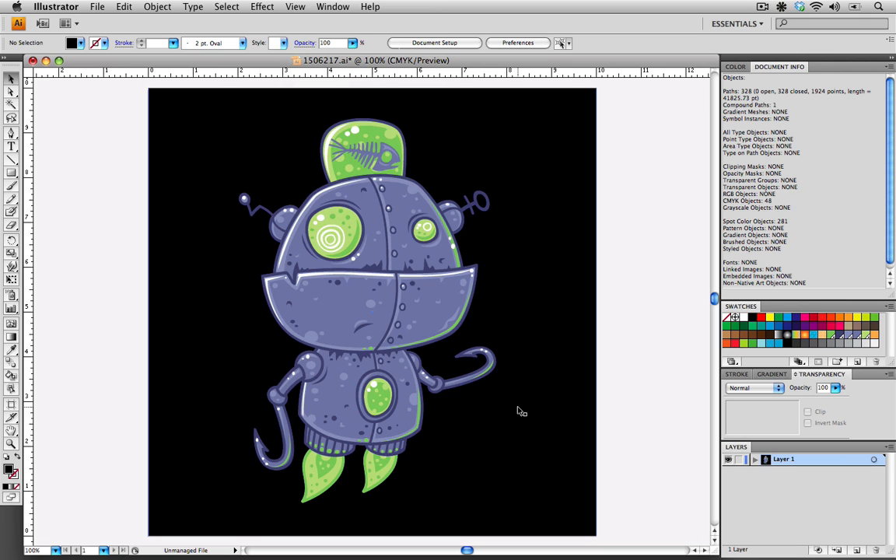
mouse_move(478, 234)
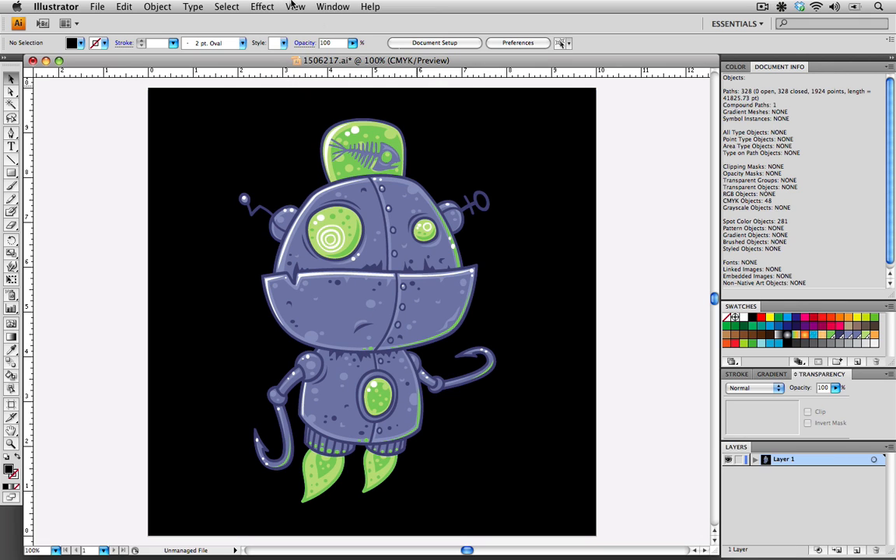
Step: Hide the rulers around the artwork via View > Hide Rulers
left_click(296, 7)
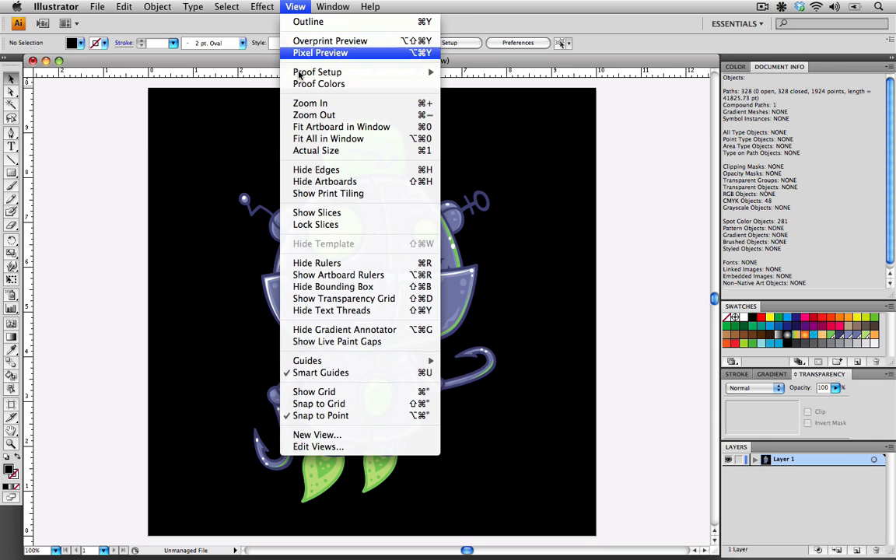
mouse_move(317, 263)
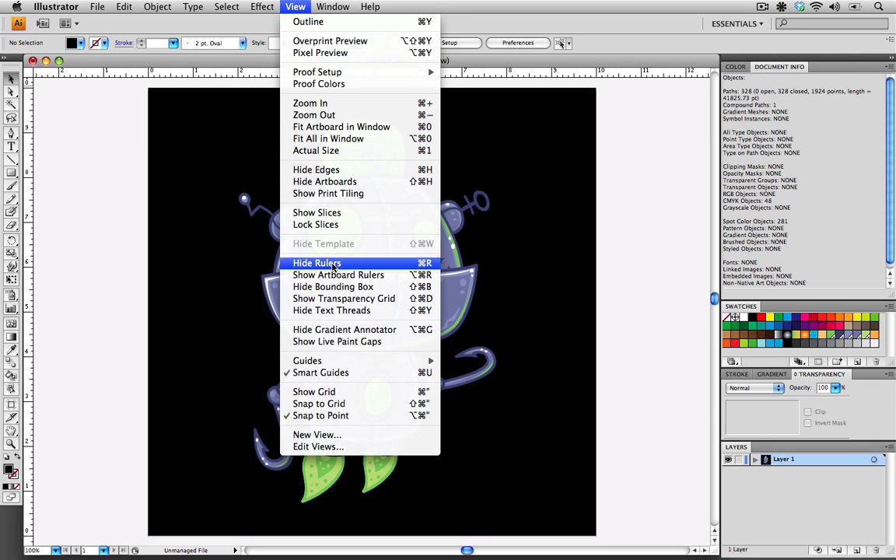
left_click(317, 263)
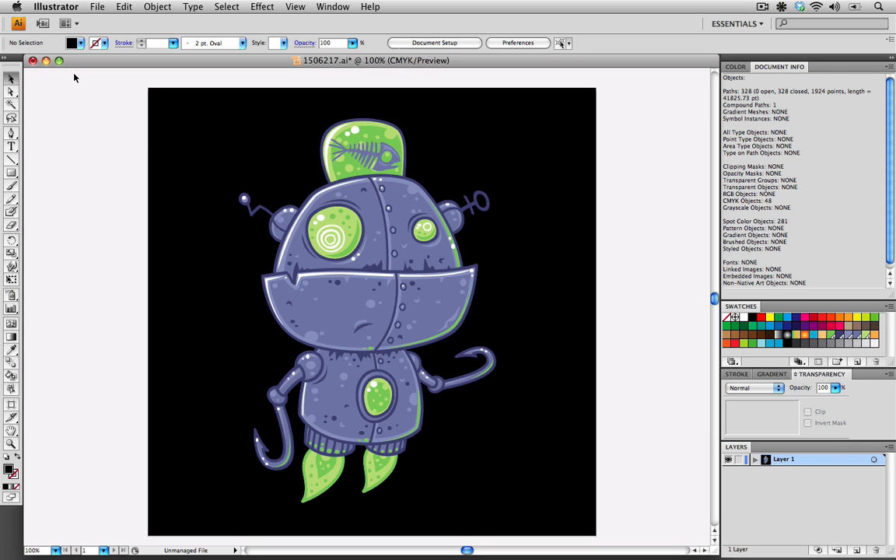
mouse_move(149, 81)
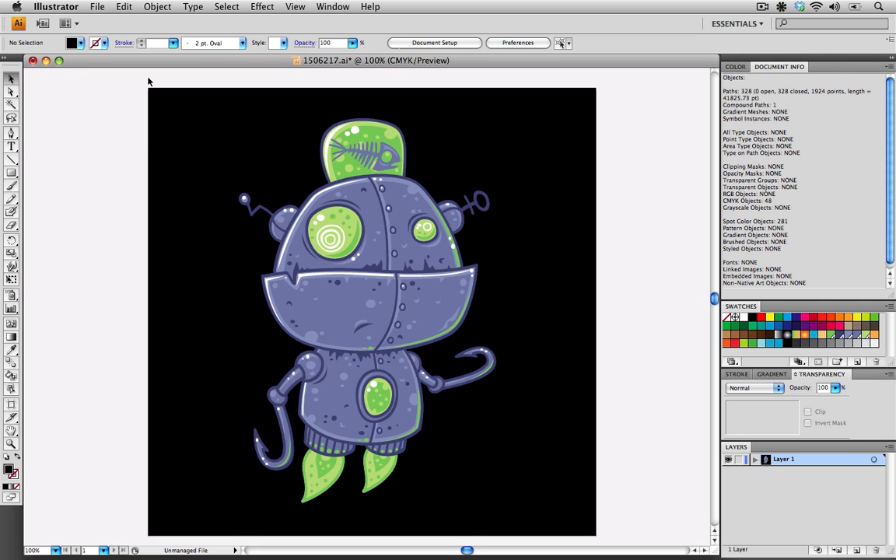
mouse_move(212, 89)
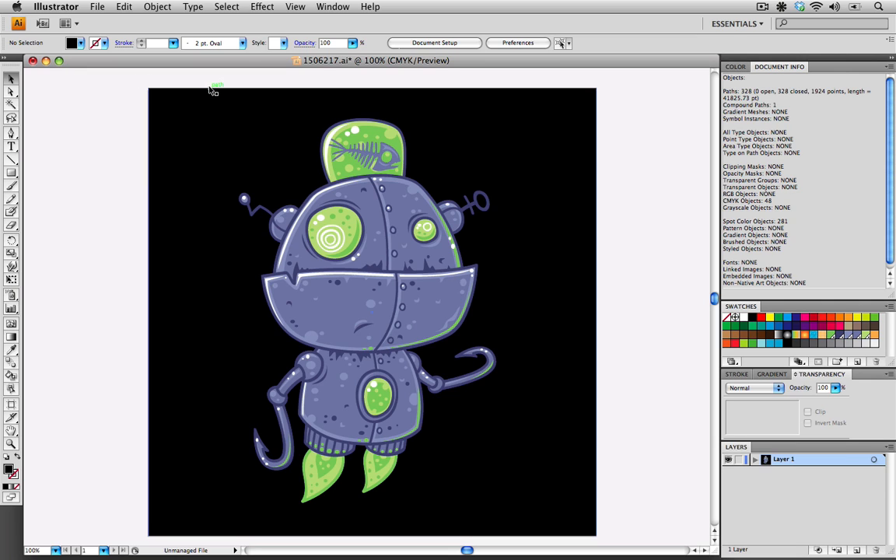
mouse_move(685, 295)
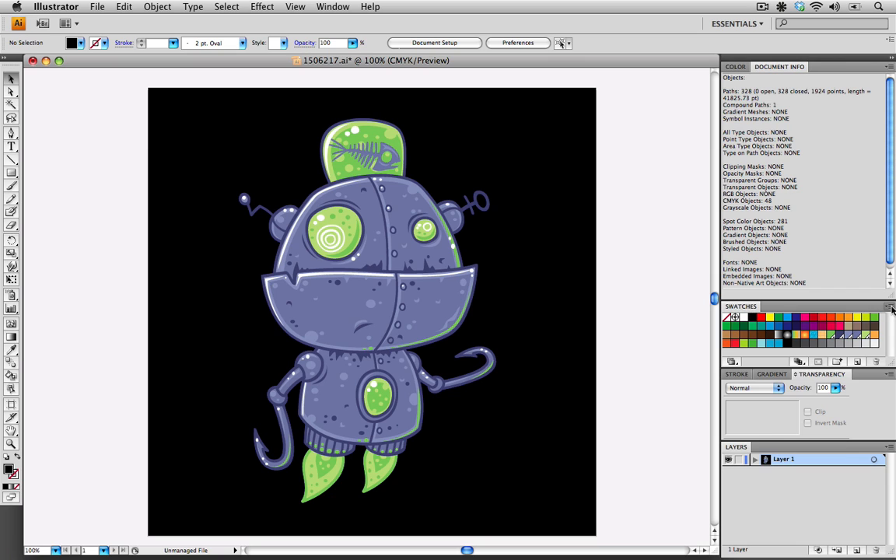
Step: Delete the unused swatches from the Swatches panel, leaving only the colours in use
left_click(890, 308)
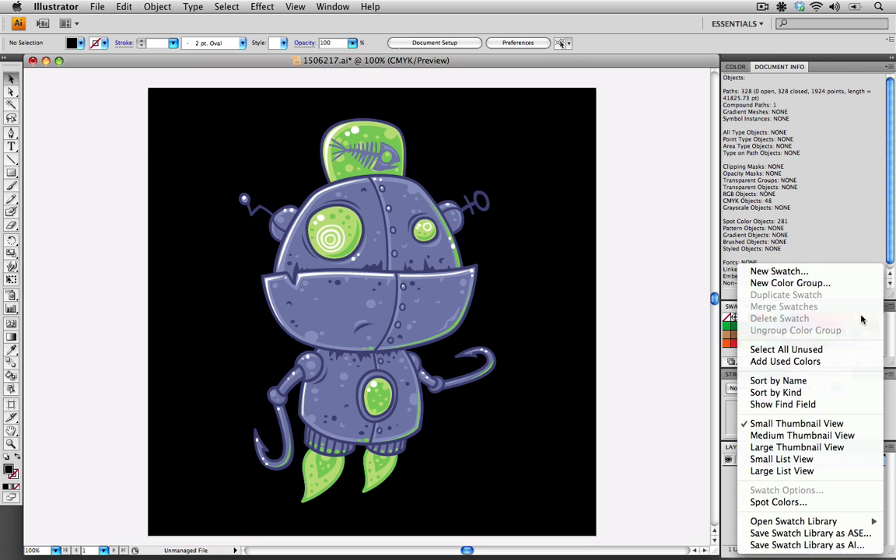
mouse_move(786, 349)
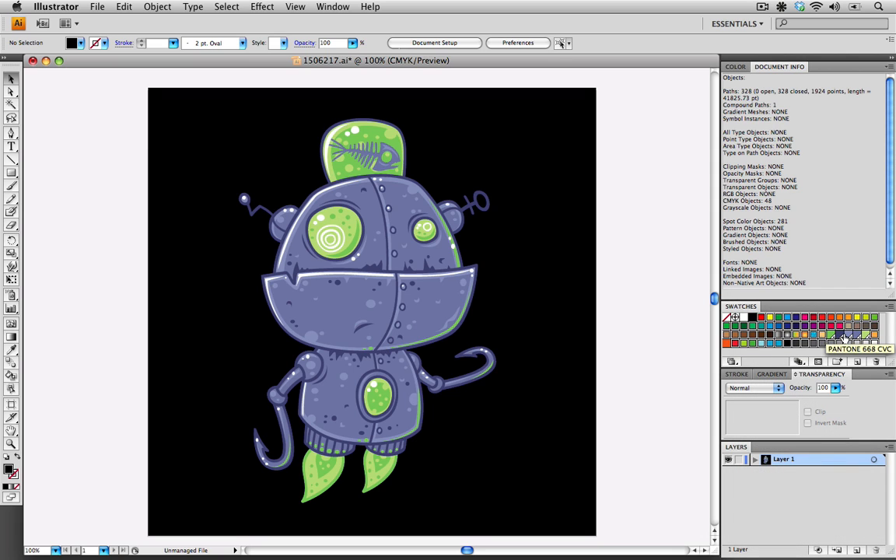
mouse_move(848, 336)
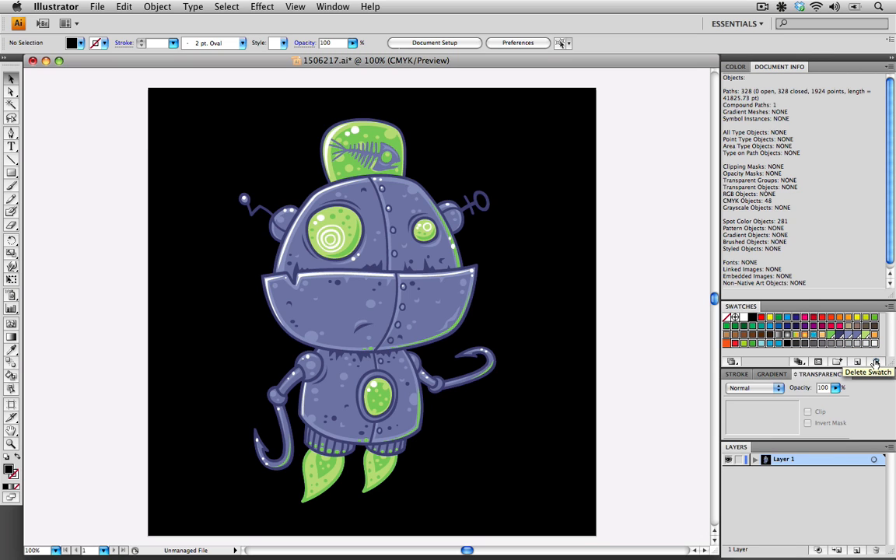
left_click(875, 361)
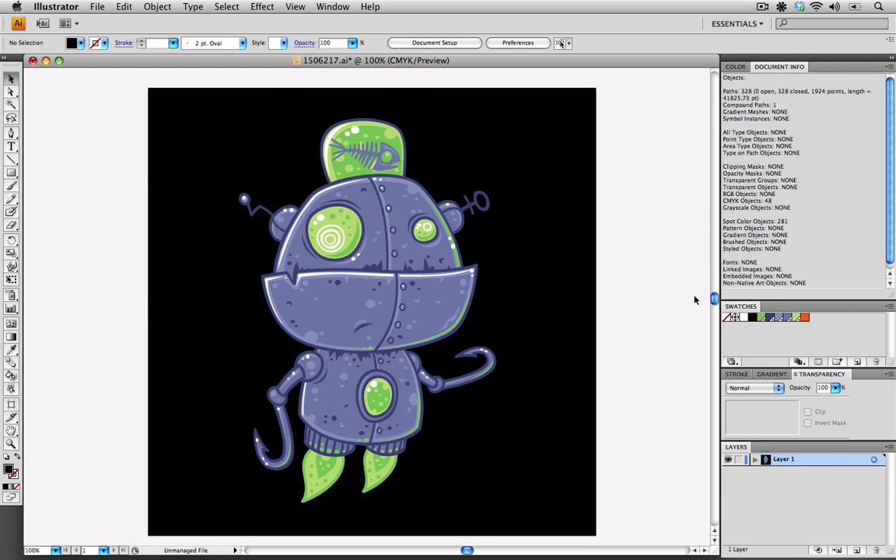
mouse_move(796, 337)
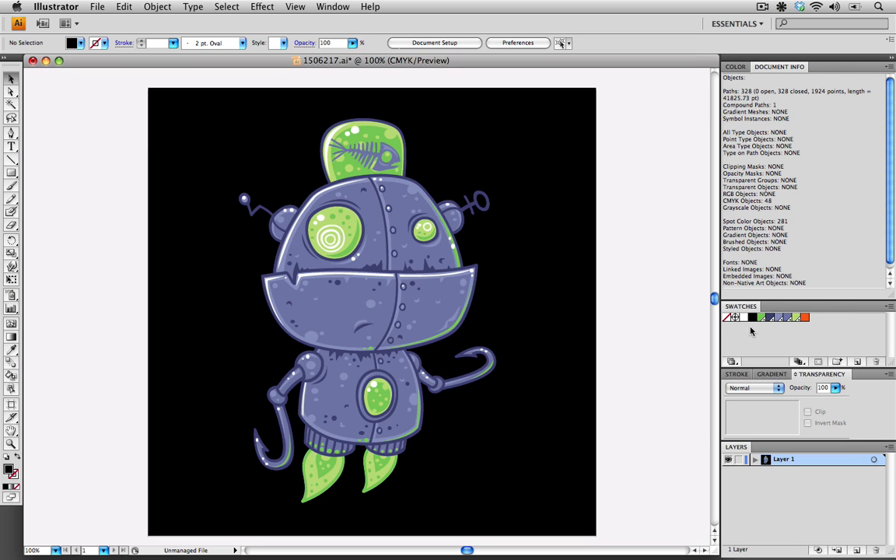
mouse_move(818, 330)
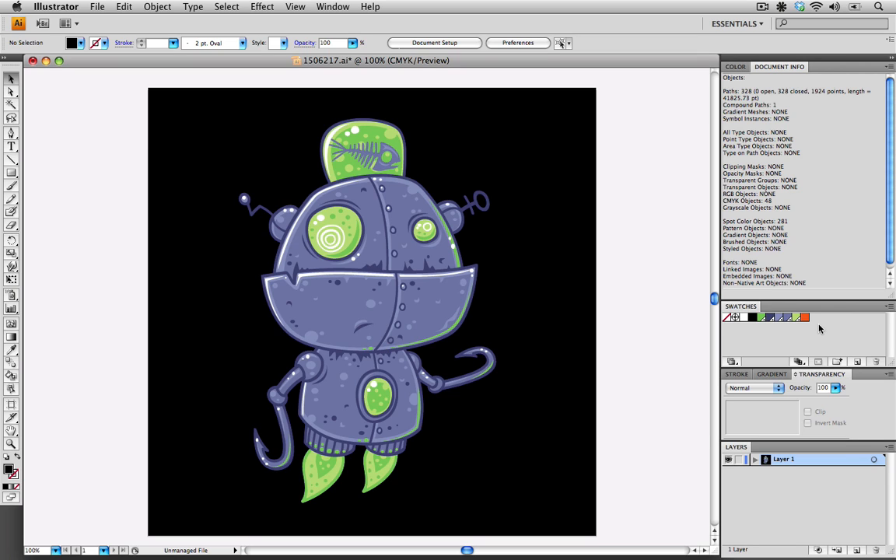
mouse_move(815, 336)
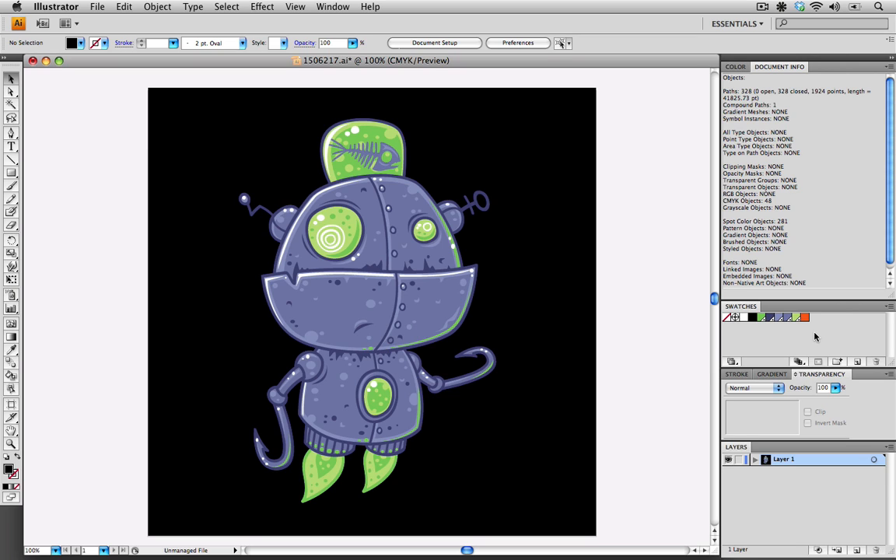
mouse_move(814, 336)
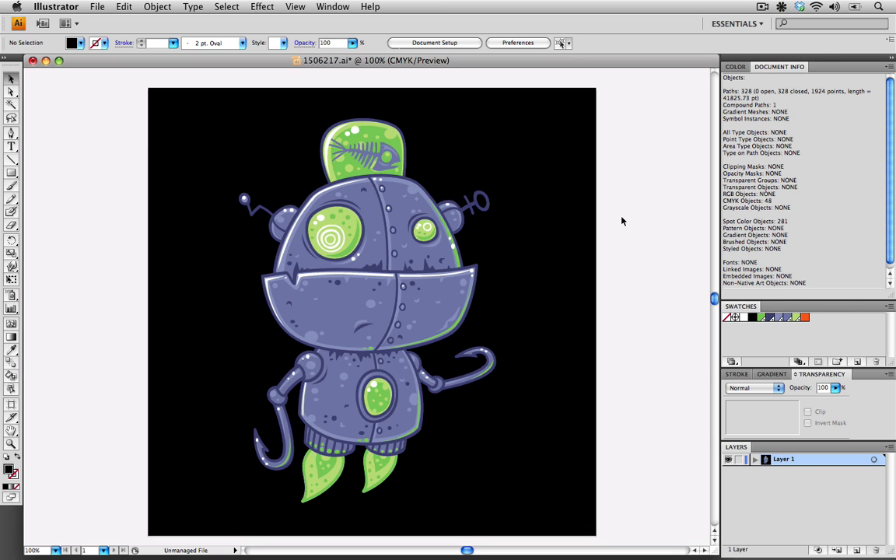
Step: Save As an Illustrator EPS into the Veer Uploads folder, reaching the replace prompt
left_click(97, 6)
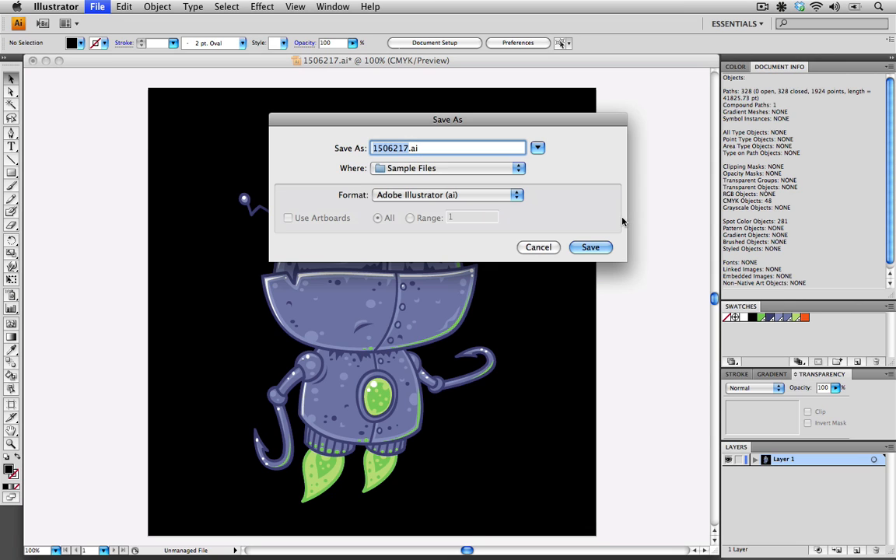
mouse_move(464, 171)
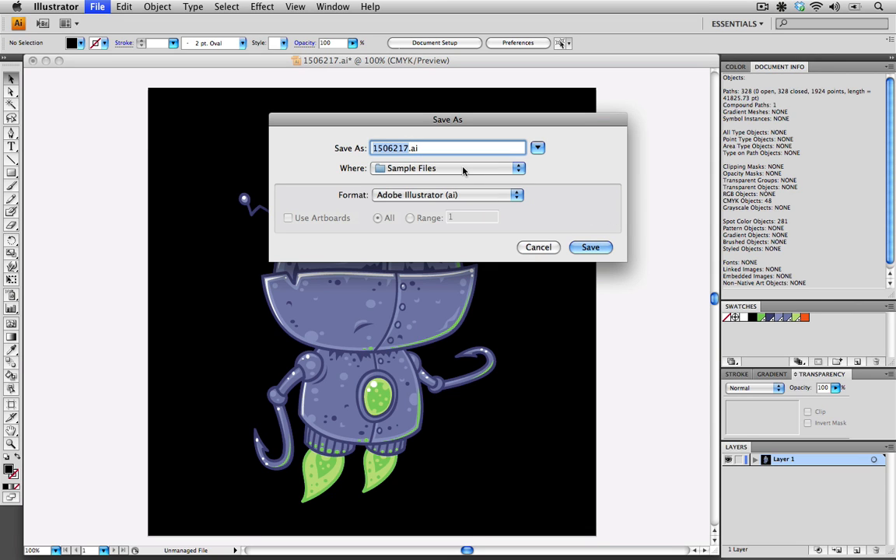
left_click(517, 168)
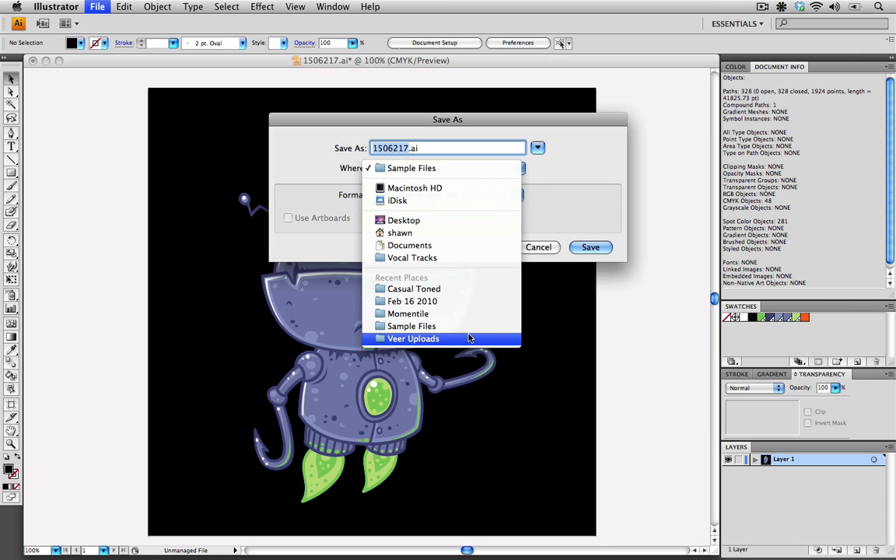
left_click(414, 340)
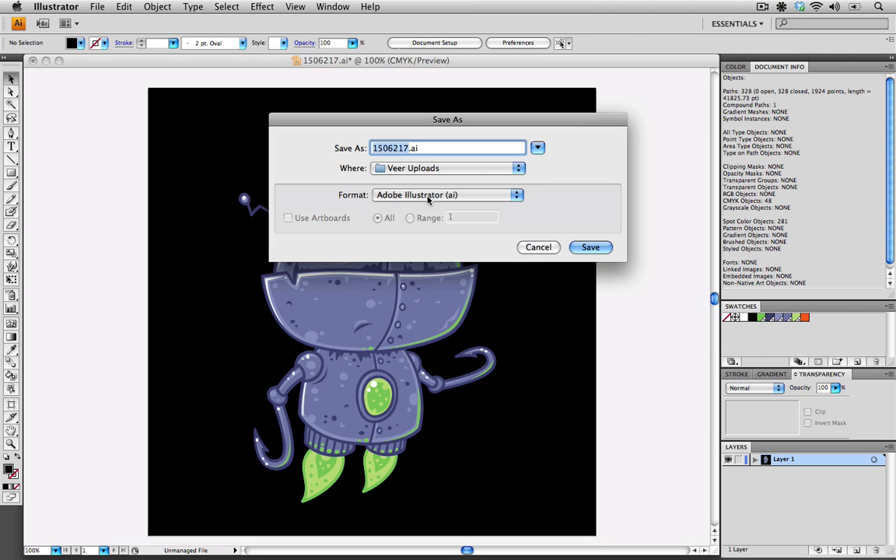
left_click(448, 194)
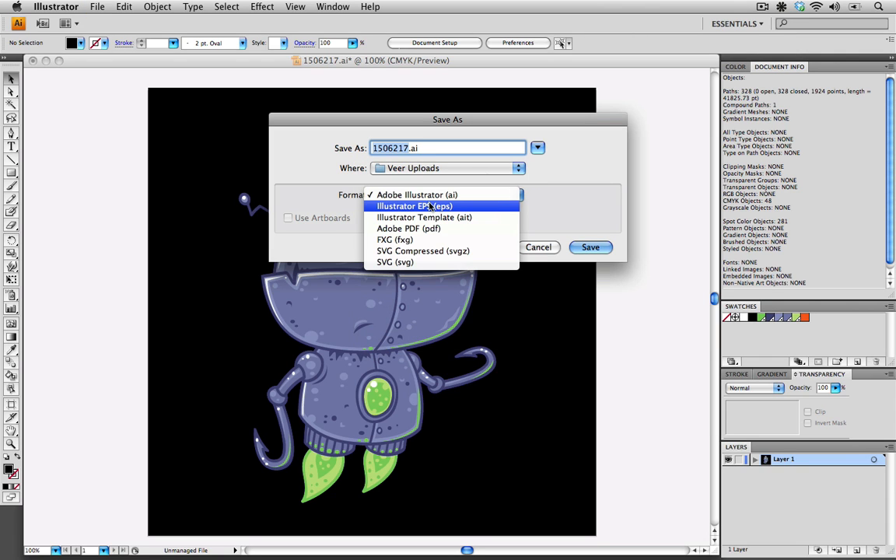
mouse_move(463, 208)
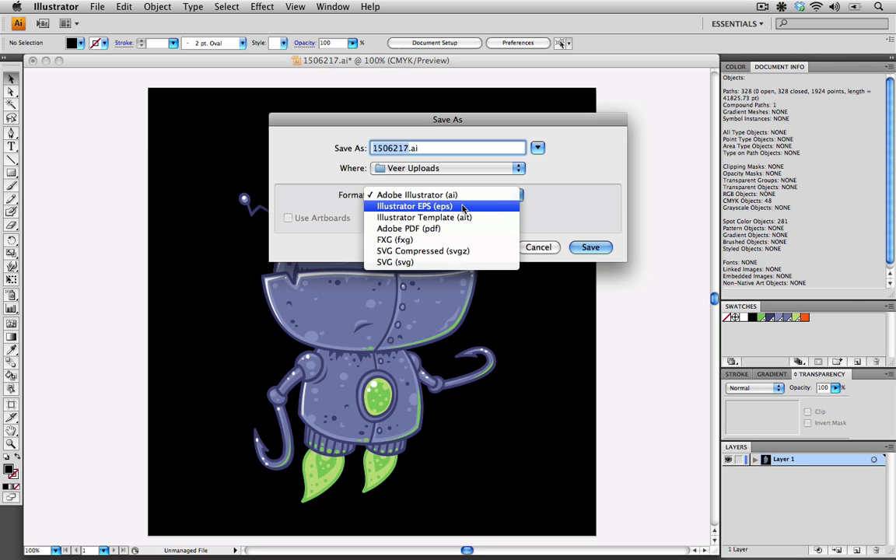
left_click(413, 206)
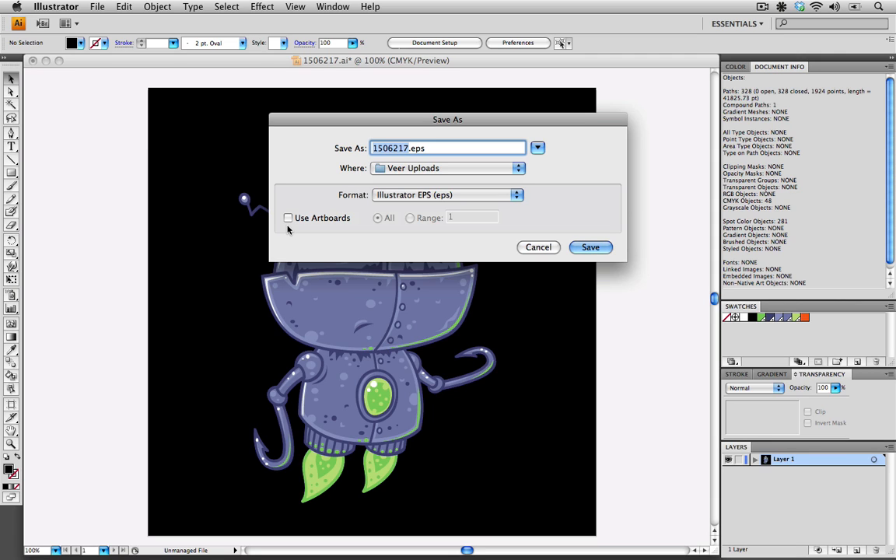
mouse_move(591, 246)
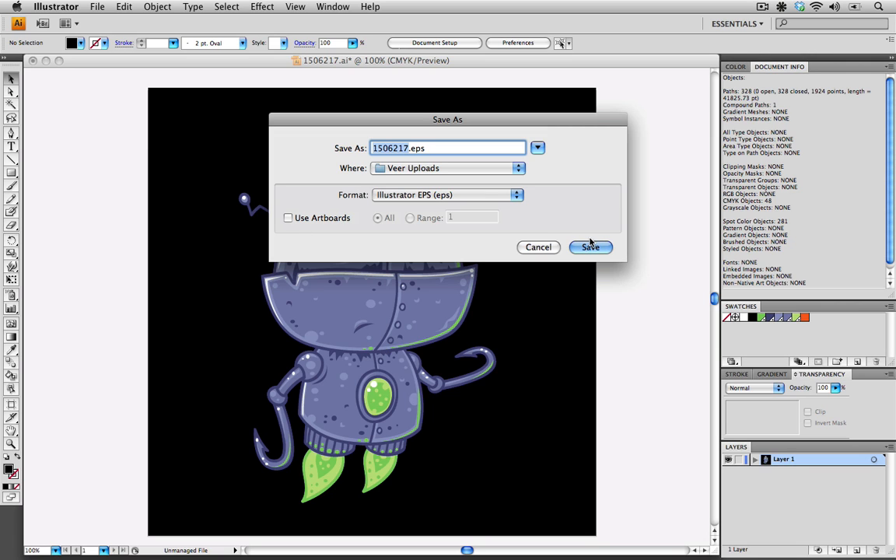
left_click(591, 246)
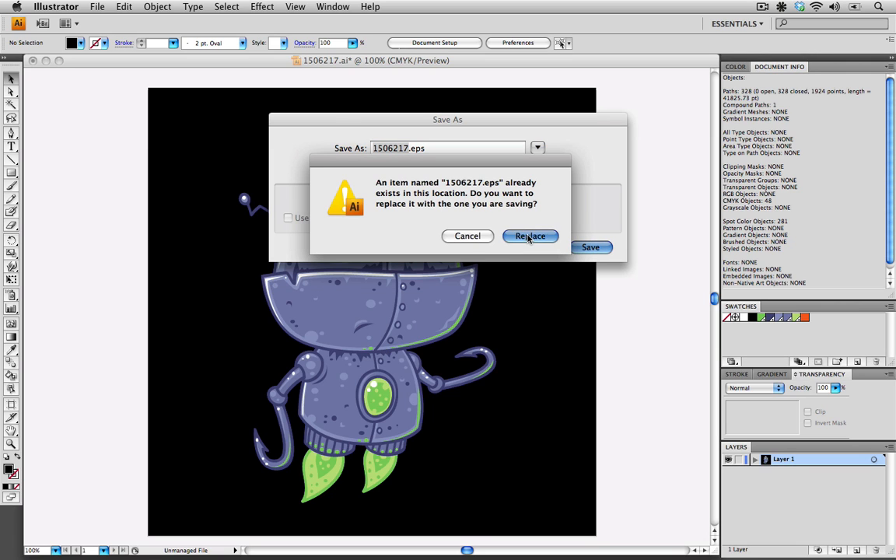
Step: Replace the existing 1506217.eps and set the version to Illustrator 8 EPS without embedded fonts
left_click(529, 237)
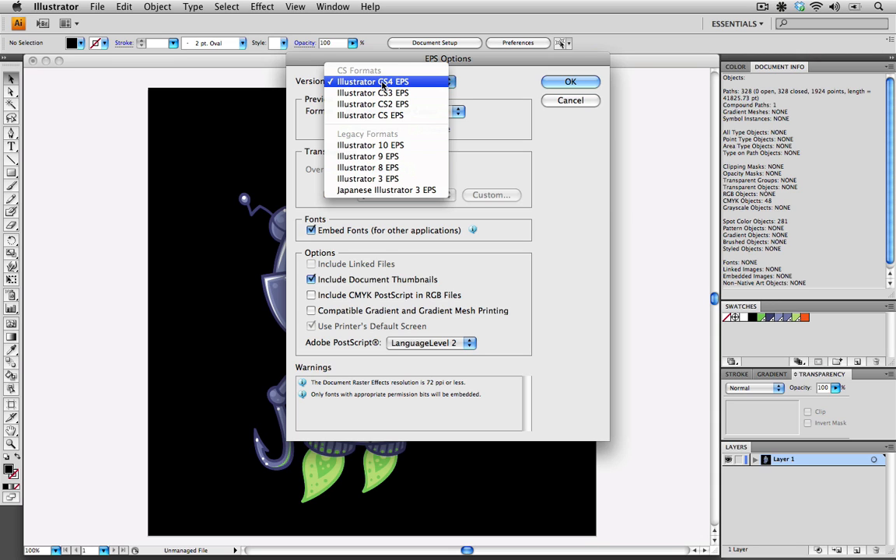
mouse_move(367, 168)
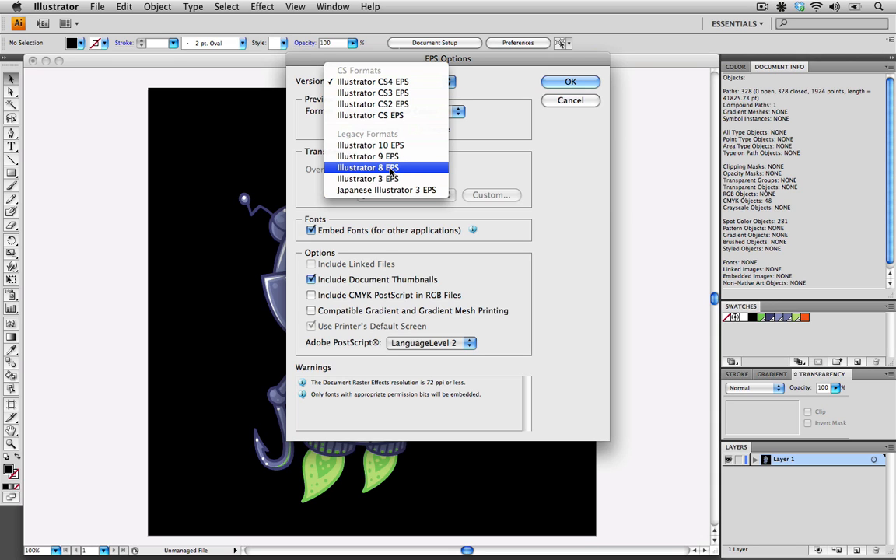
left_click(373, 81)
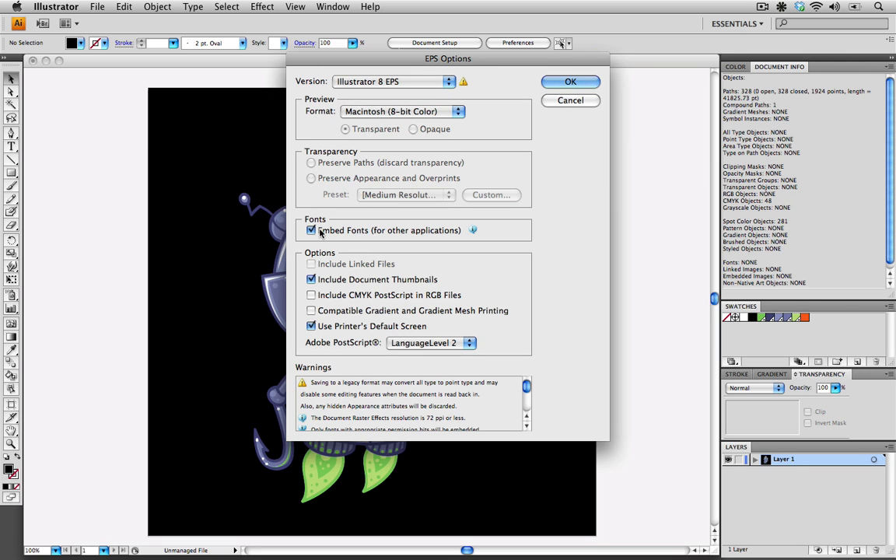
left_click(311, 230)
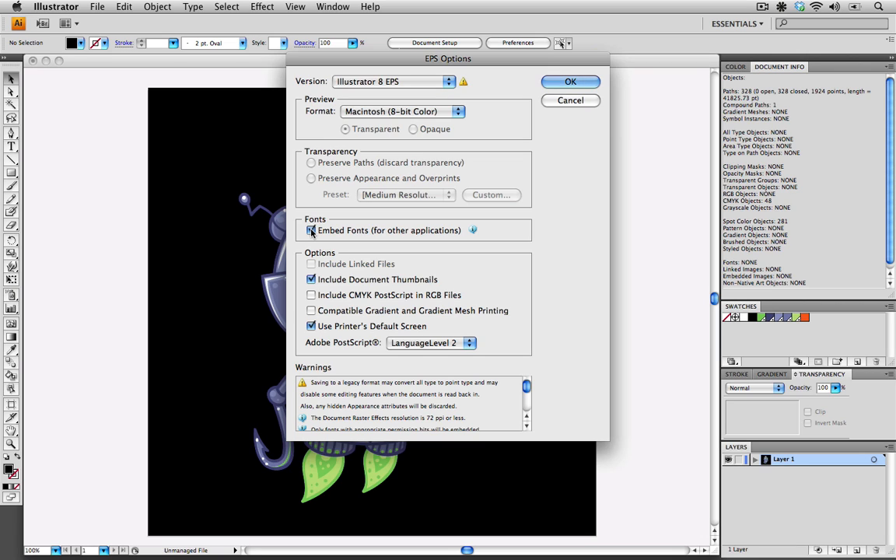
left_click(311, 230)
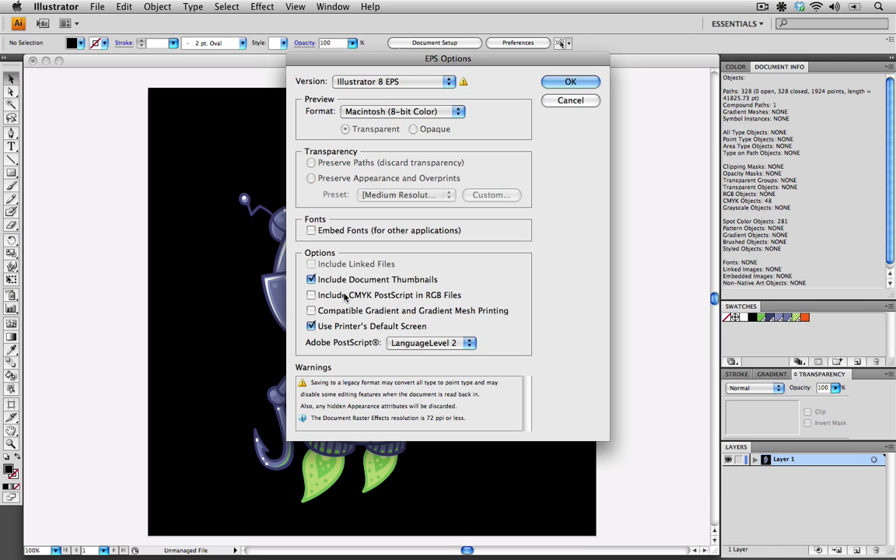
mouse_move(417, 298)
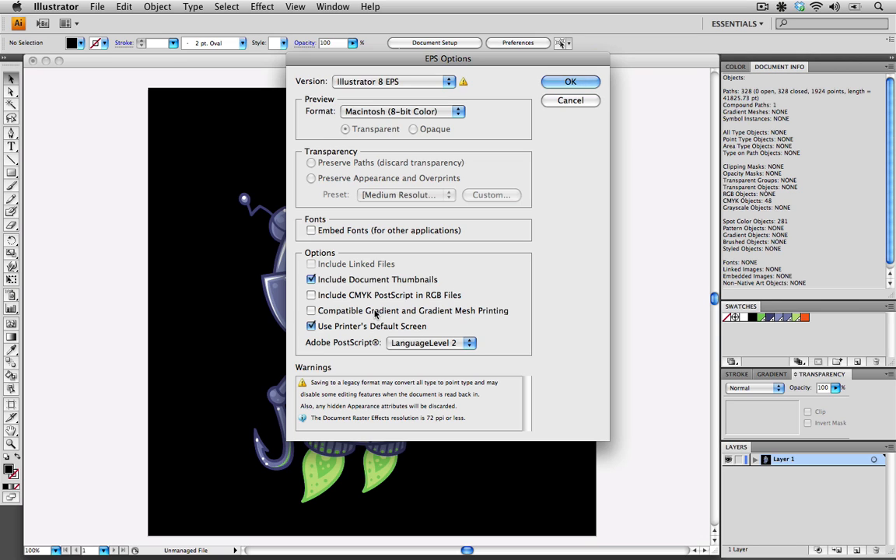
mouse_move(359, 322)
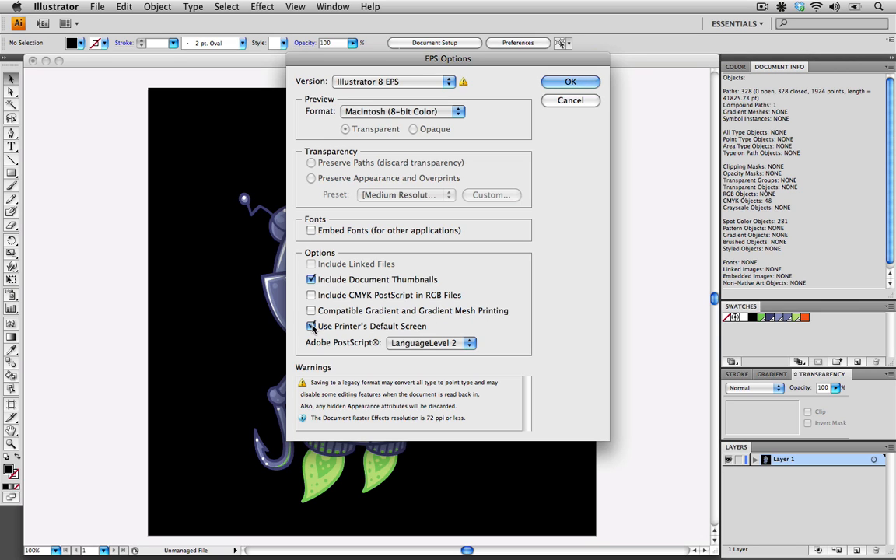
Step: Turn off Use Printer's Default Screen and choose PostScript LanguageLevel 3
left_click(311, 327)
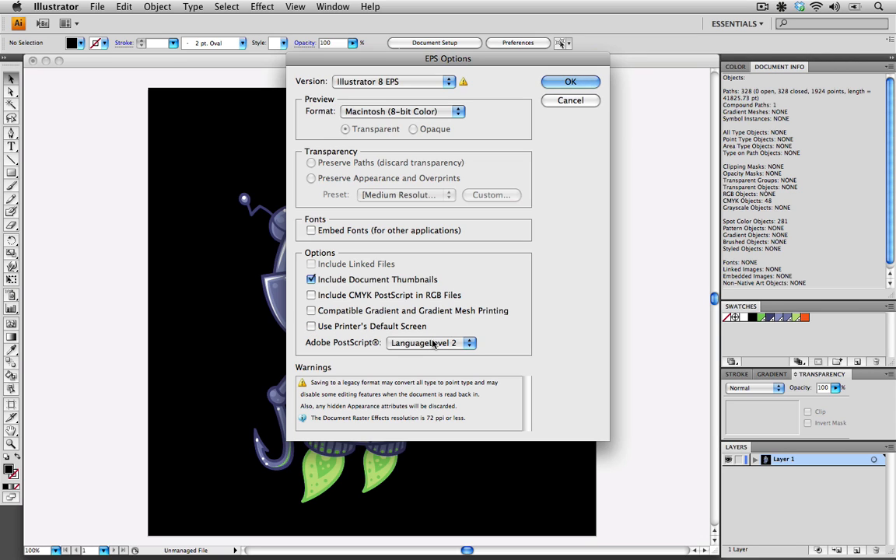
left_click(431, 342)
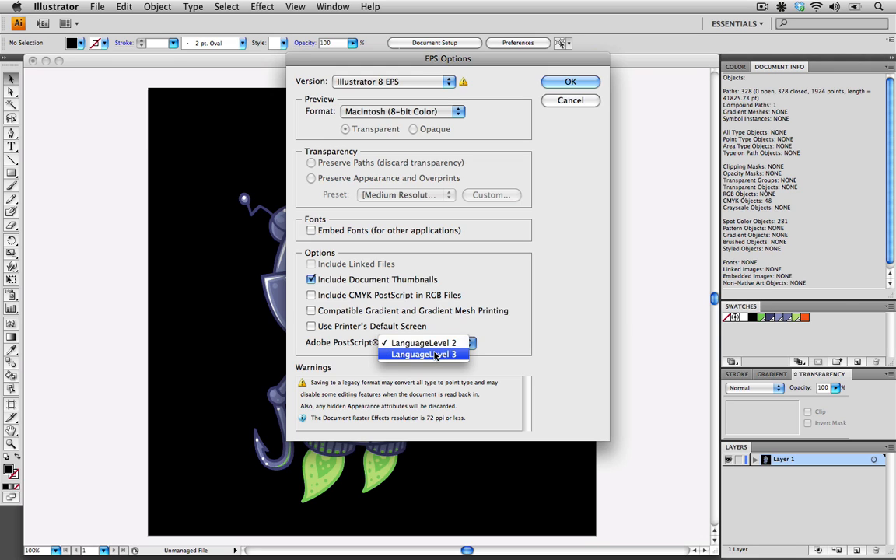
left_click(424, 355)
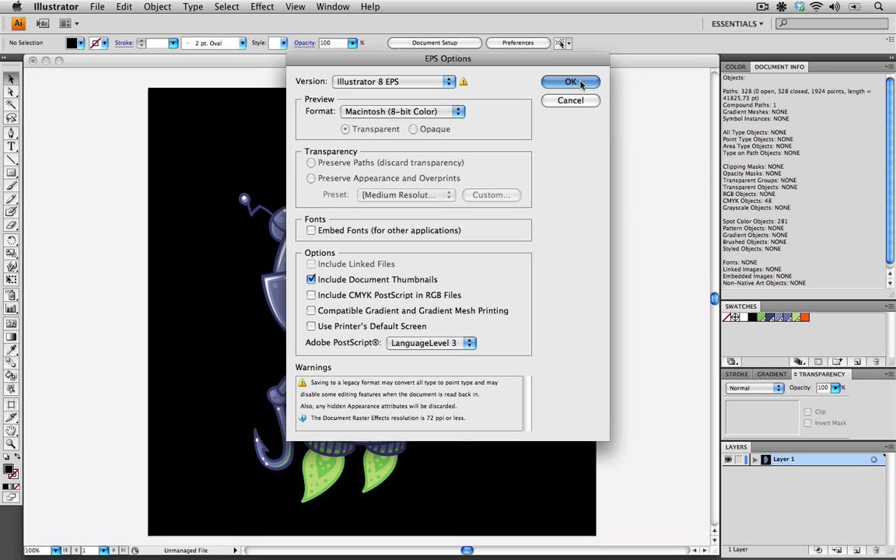
Step: Confirm the EPS options and accept the legacy-format warning to finish saving
left_click(569, 80)
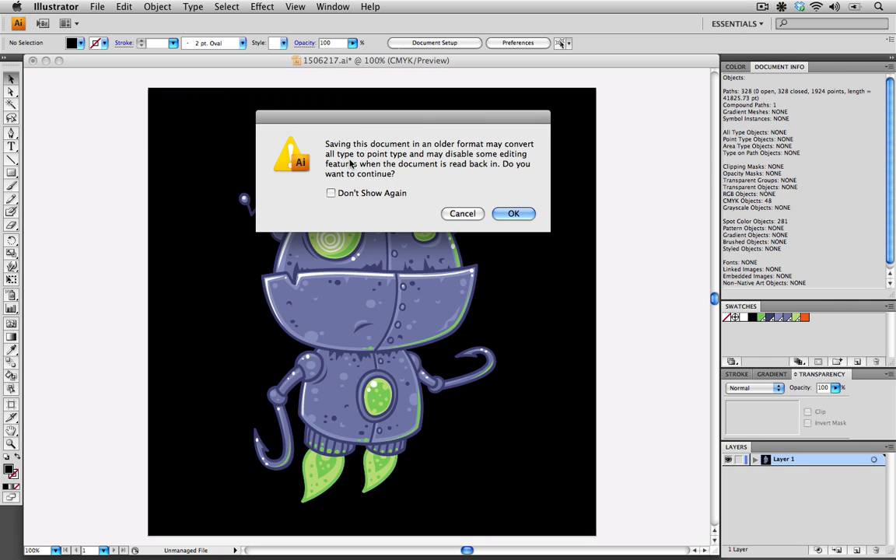
mouse_move(381, 167)
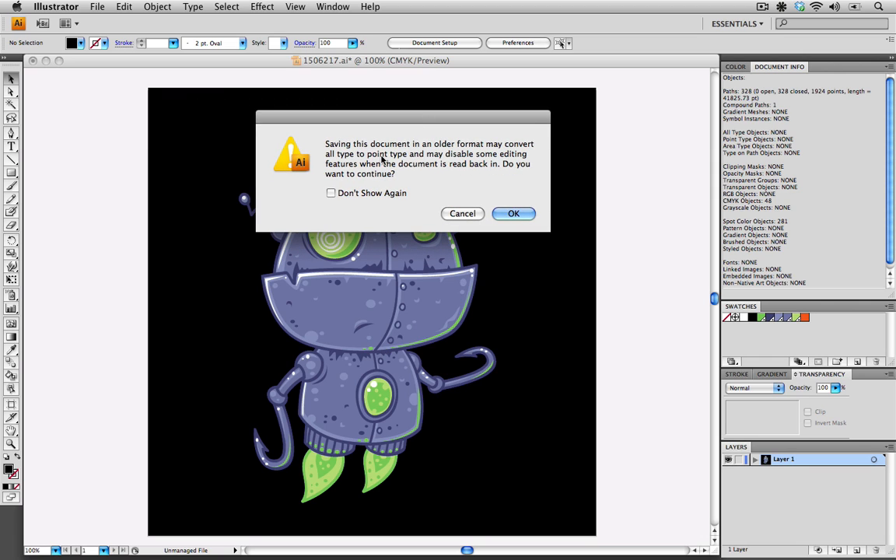
mouse_move(507, 174)
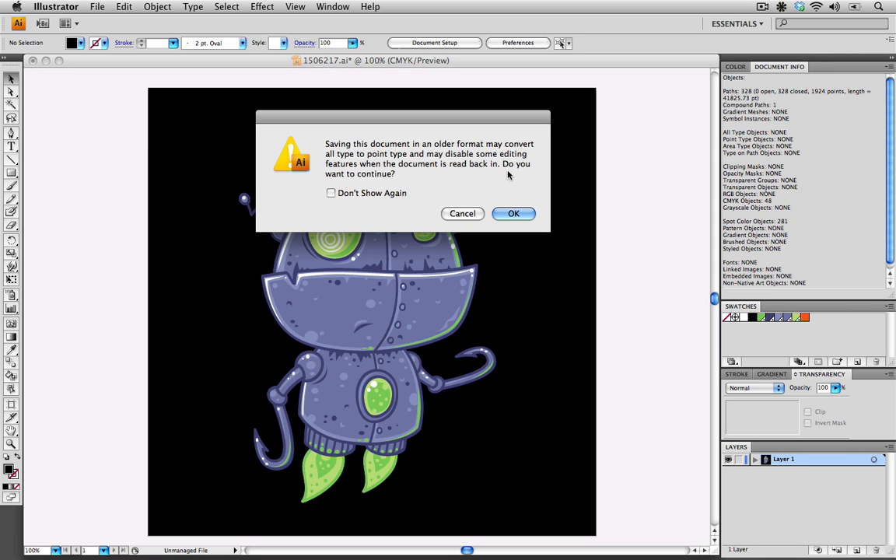
mouse_move(443, 169)
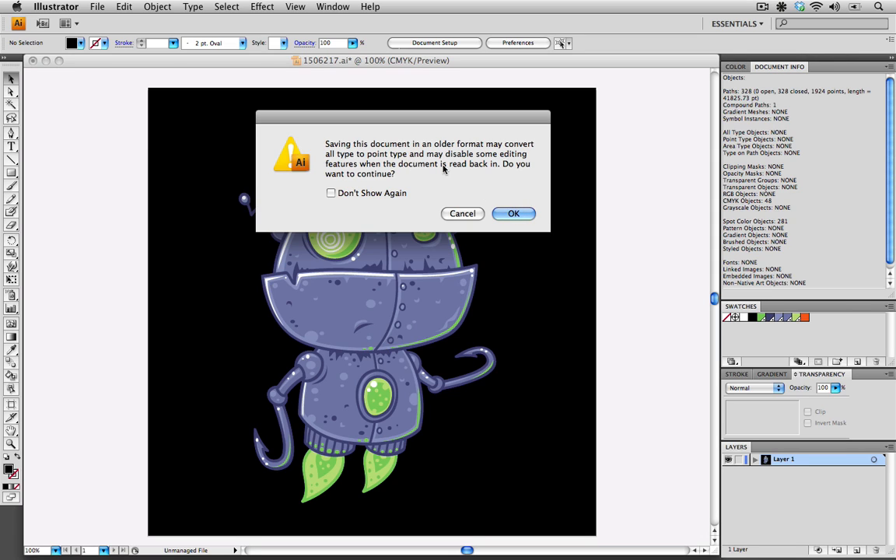
mouse_move(504, 171)
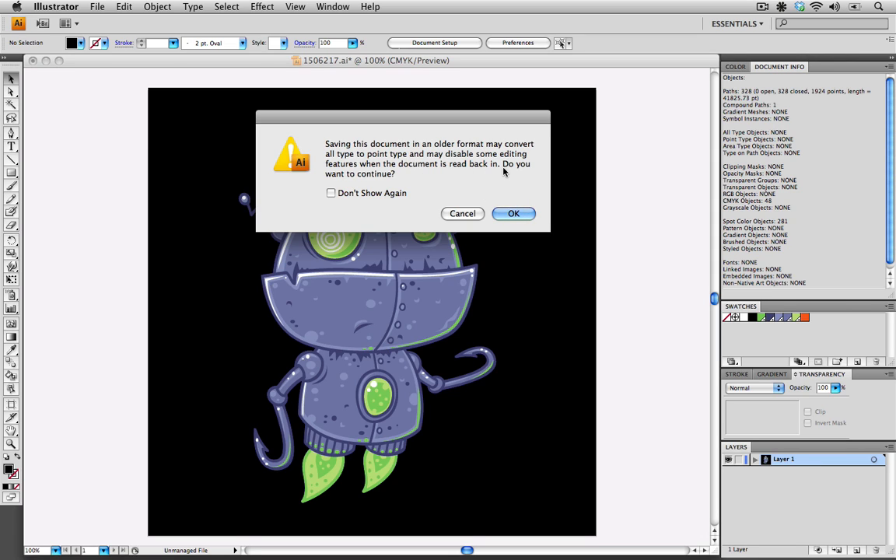
left_click(514, 213)
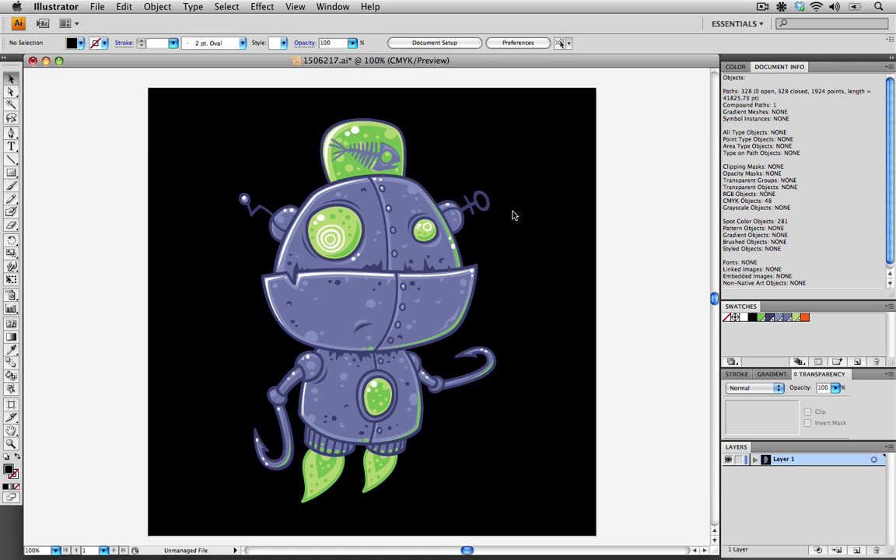